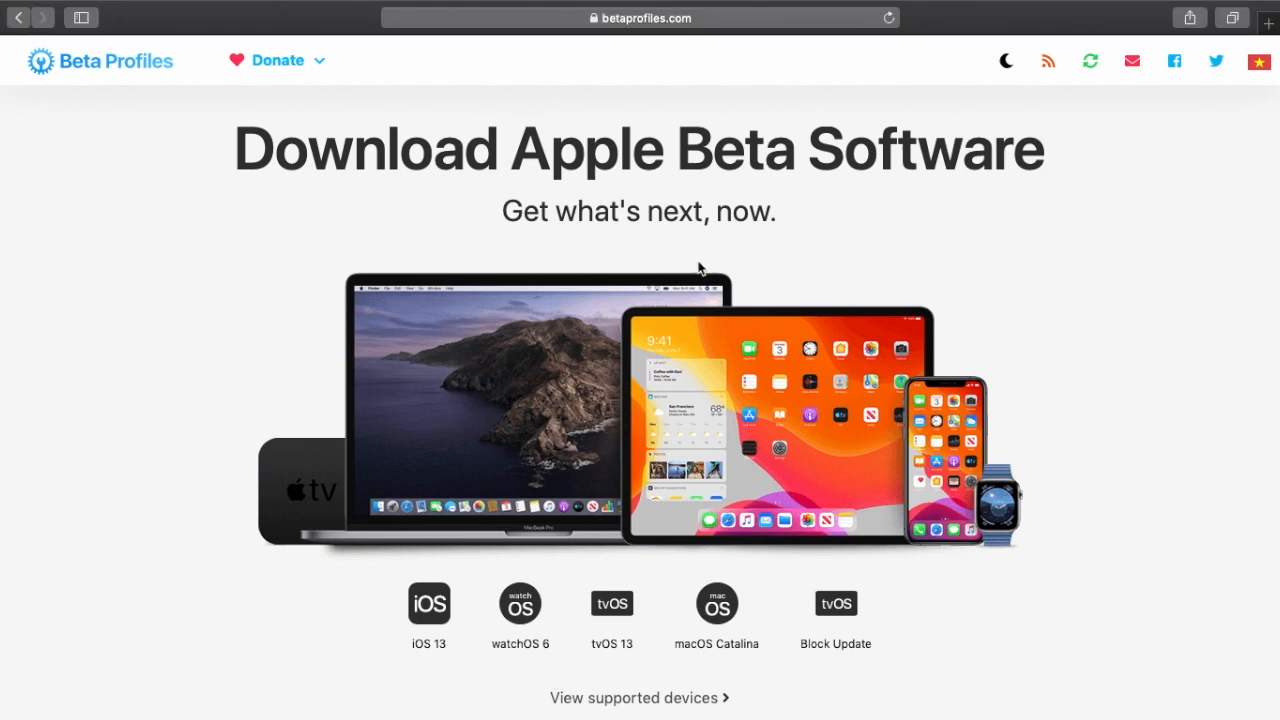
pyautogui.moveTo(888, 72)
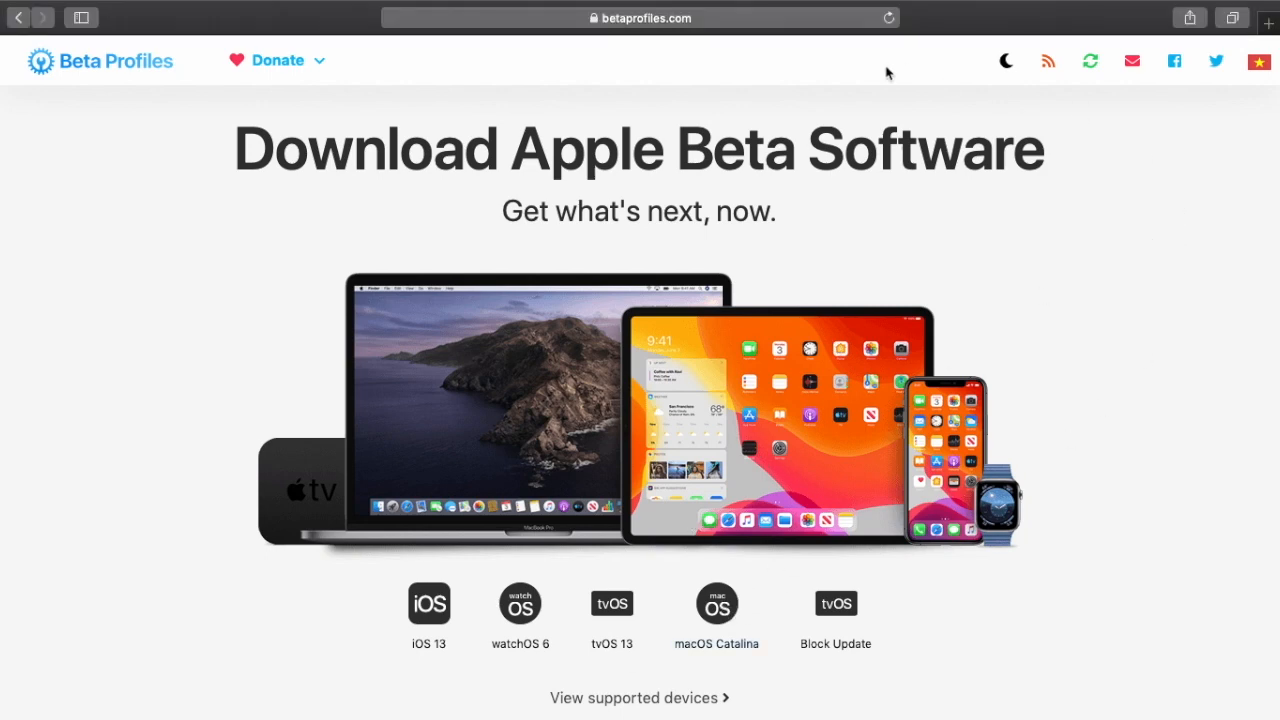
# Download the macOS Catalina beta profile from the macOS Downloads section of the Beta Profiles site.
pyautogui.click(640, 16)
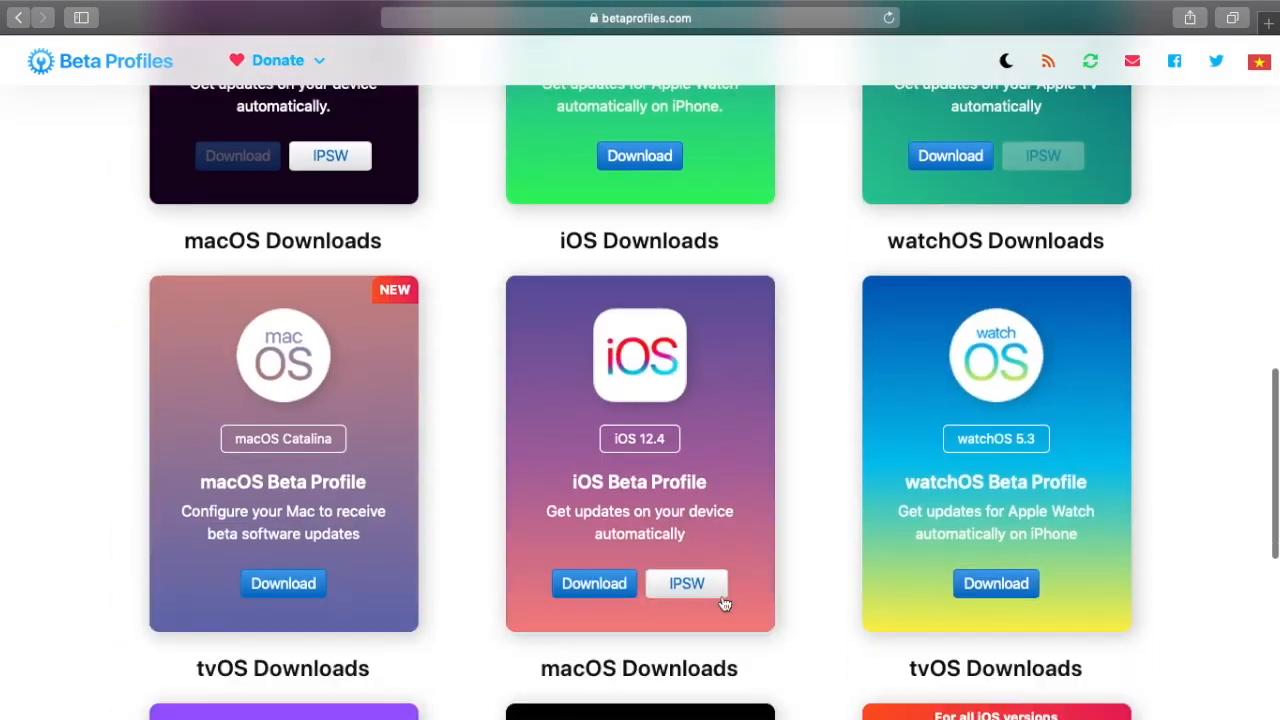
pyautogui.scroll(-3)
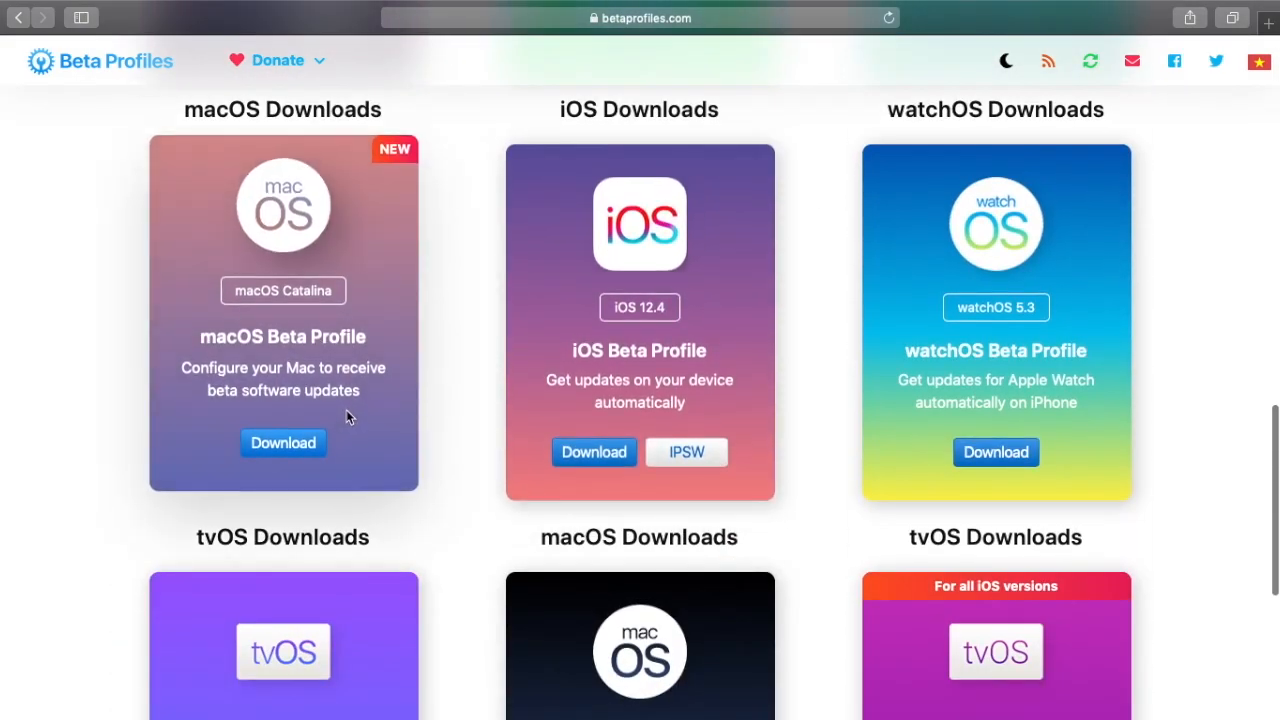
pyautogui.moveTo(330, 336)
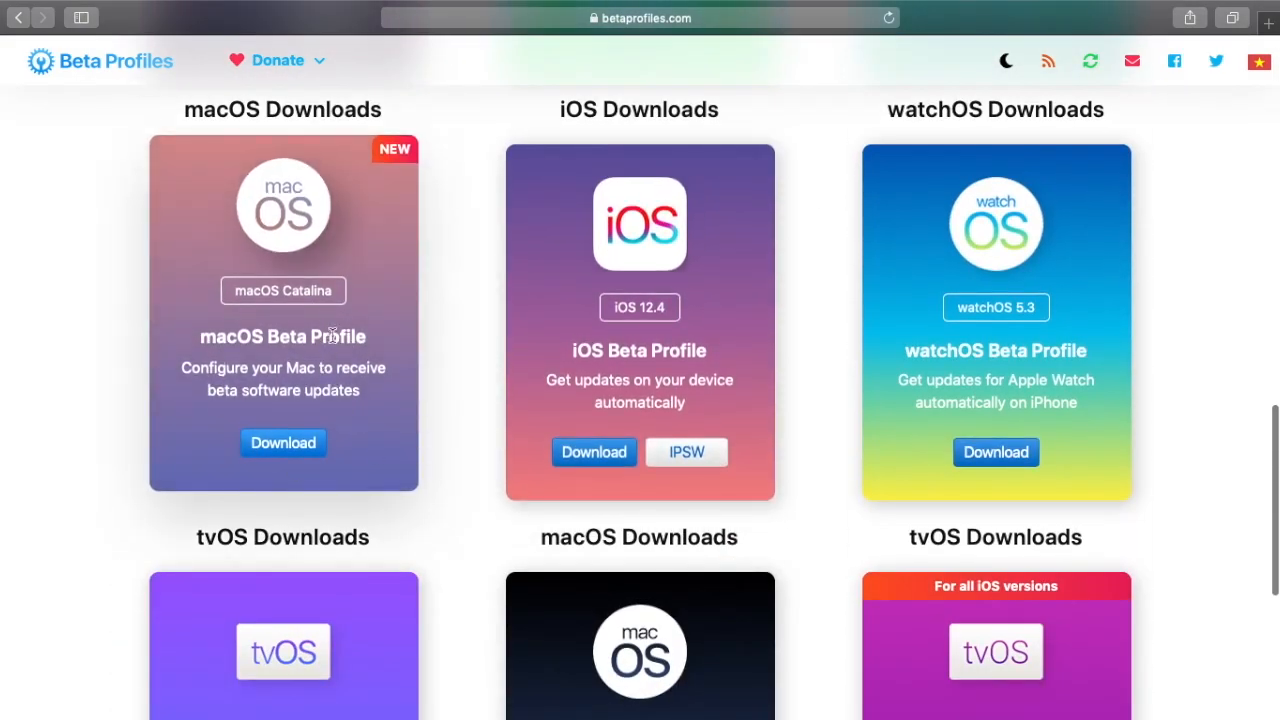
pyautogui.click(284, 444)
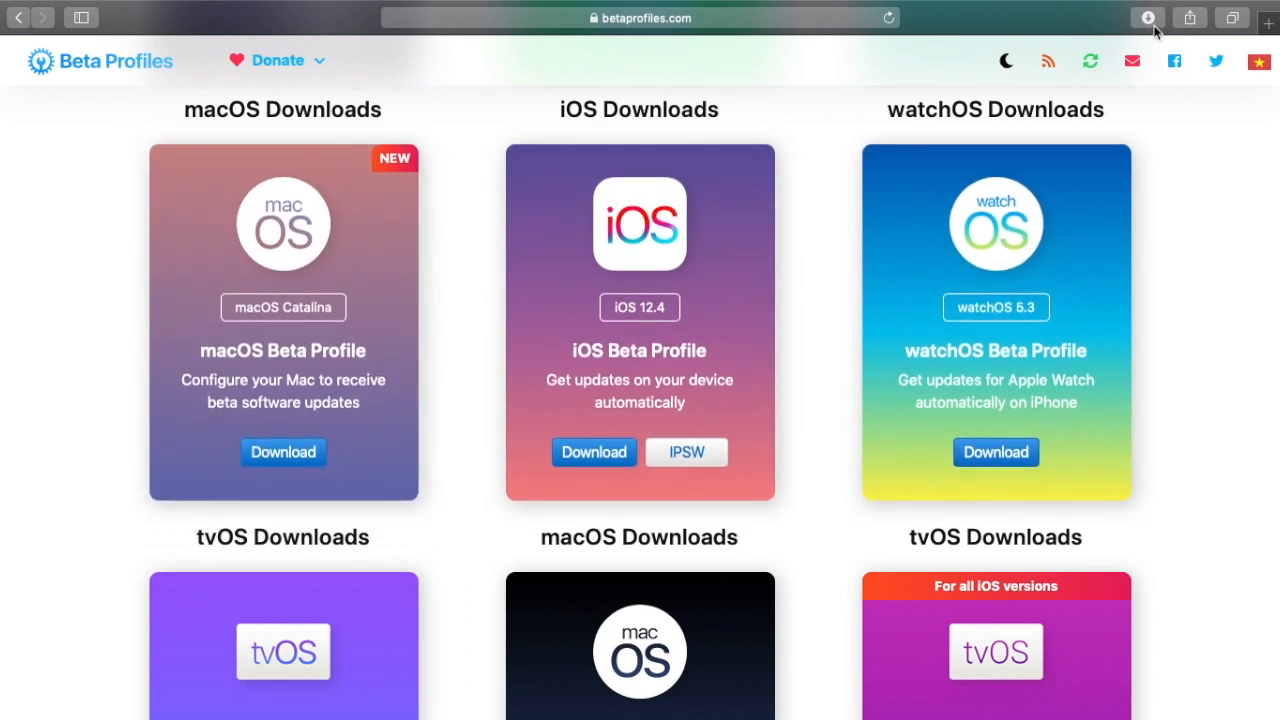
# Show Safari's downloads list with the Catalina developer beta .dmg file.
pyautogui.click(1148, 18)
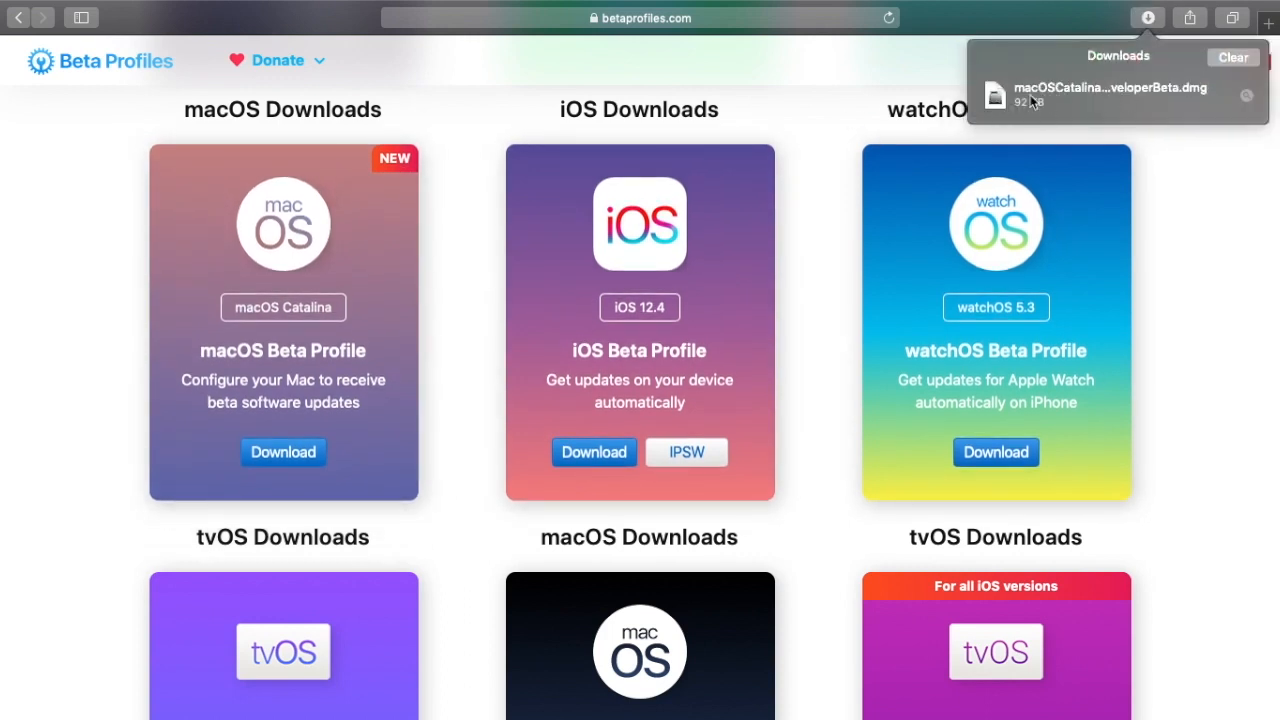
pyautogui.moveTo(1088, 100)
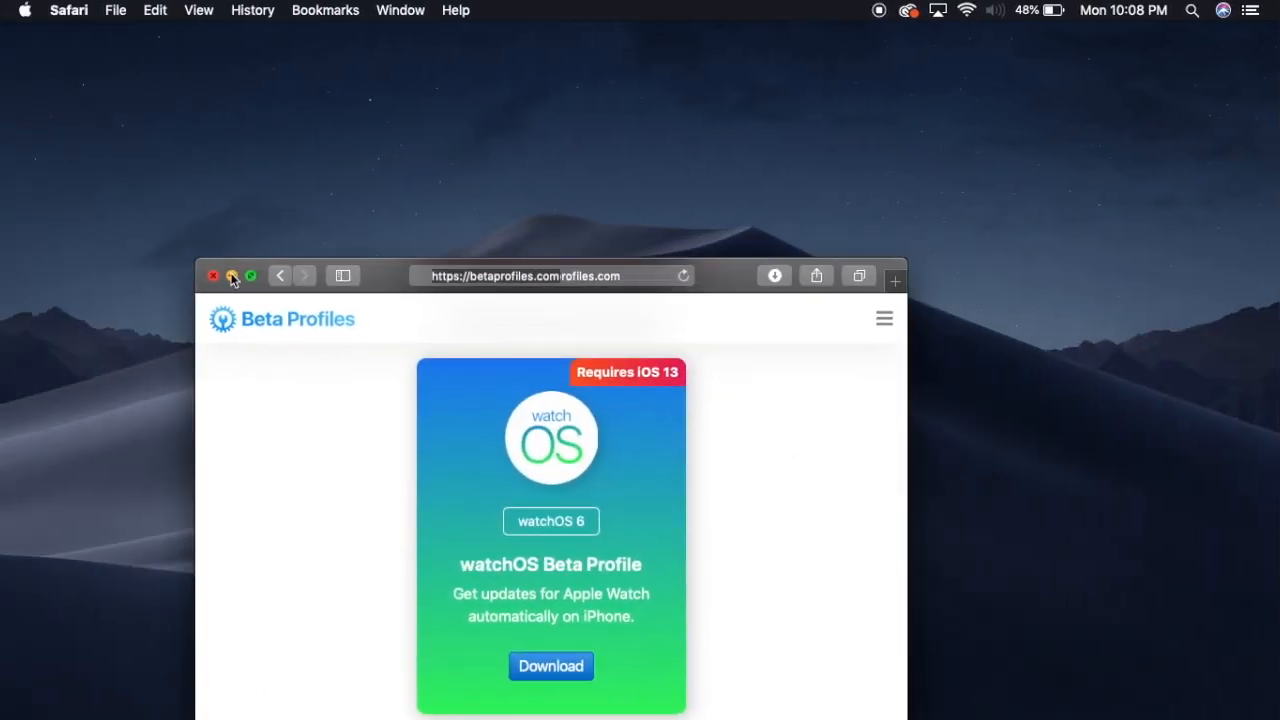
# Minimize Safari and launch macOSDeveloperBetaAccessUtility.pkg from the mounted disk image.
pyautogui.click(212, 276)
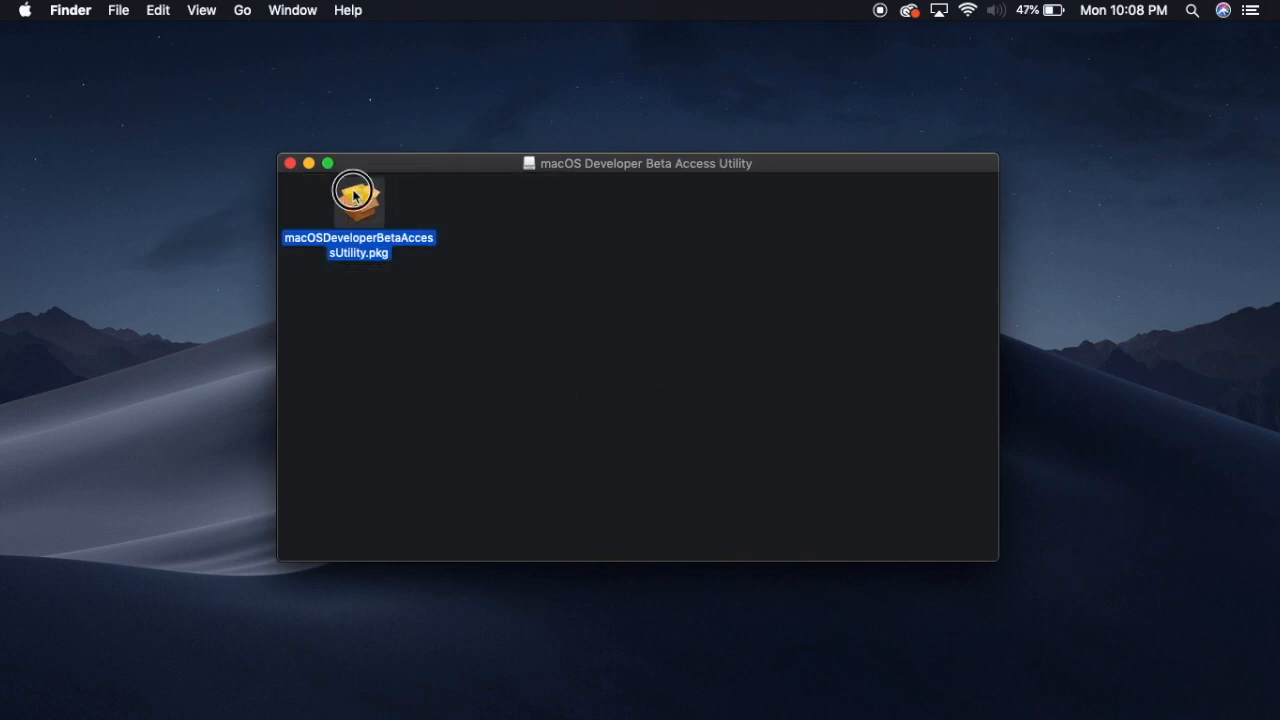
pyautogui.doubleClick(358, 200)
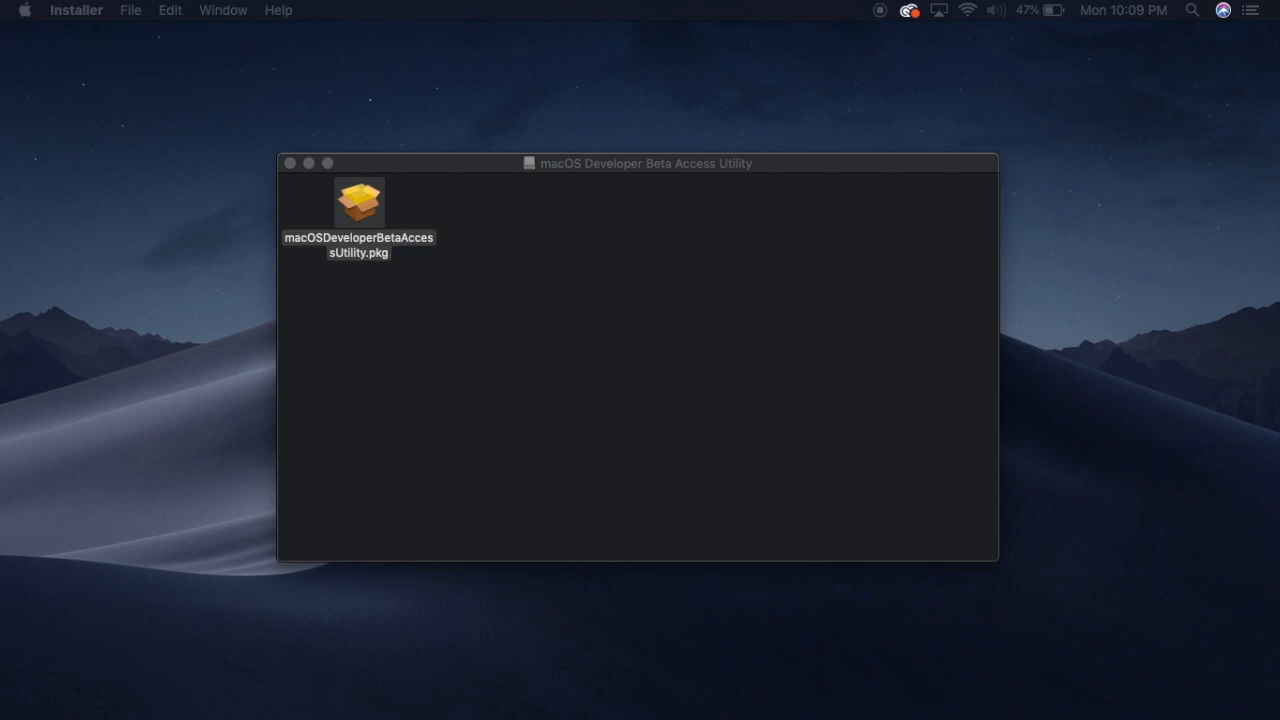
# Run the Beta Access Utility installer, passing the introduction and agreeing to the license.
pyautogui.doubleClick(358, 204)
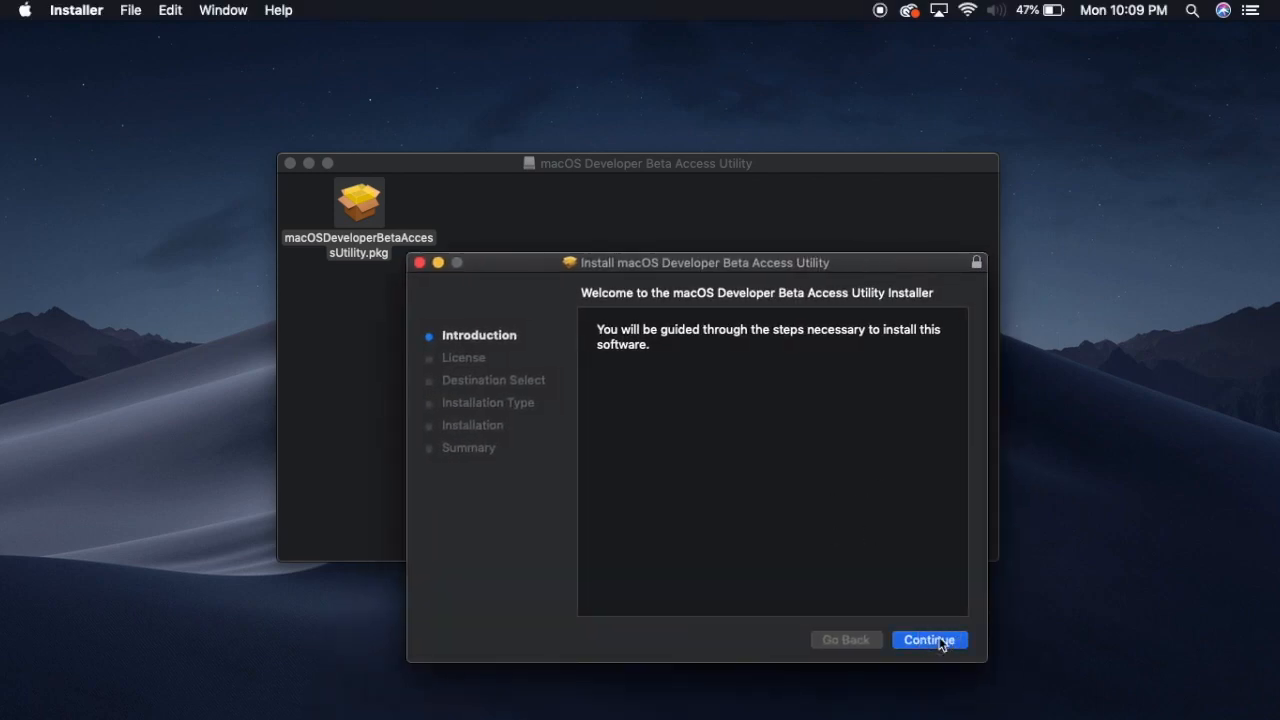
pyautogui.click(928, 640)
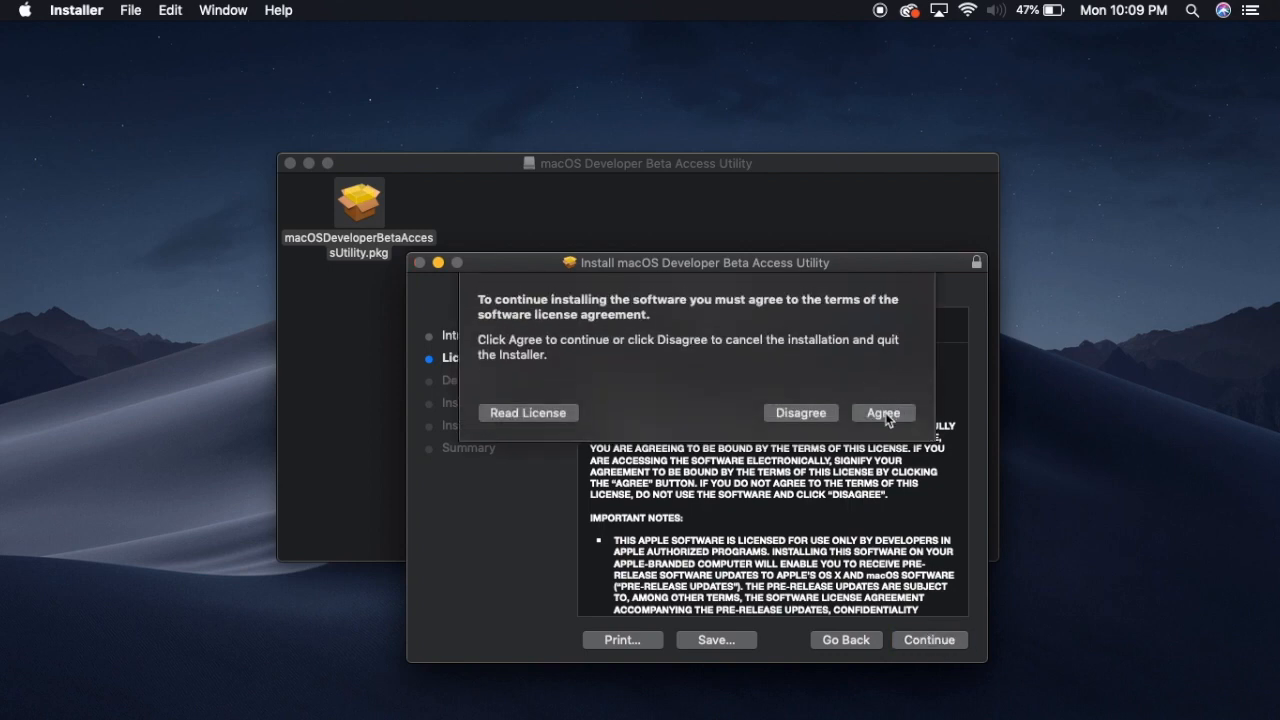
pyautogui.click(882, 412)
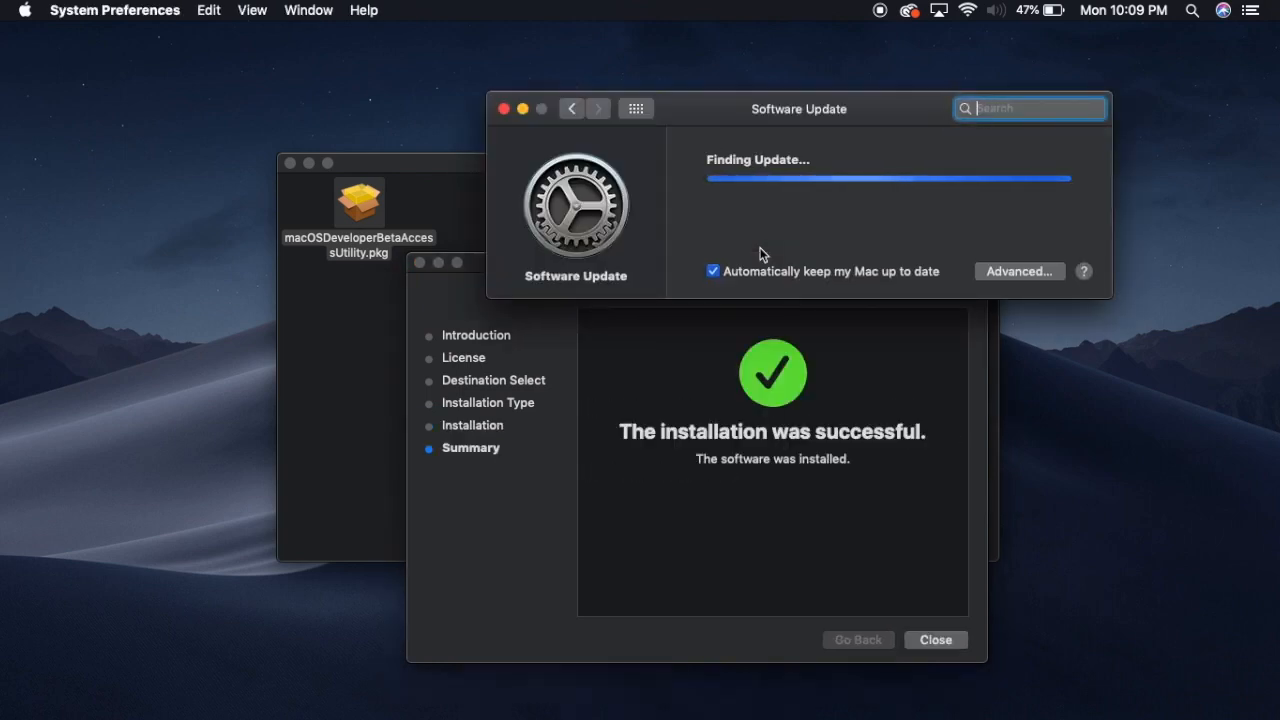
pyautogui.moveTo(766, 144)
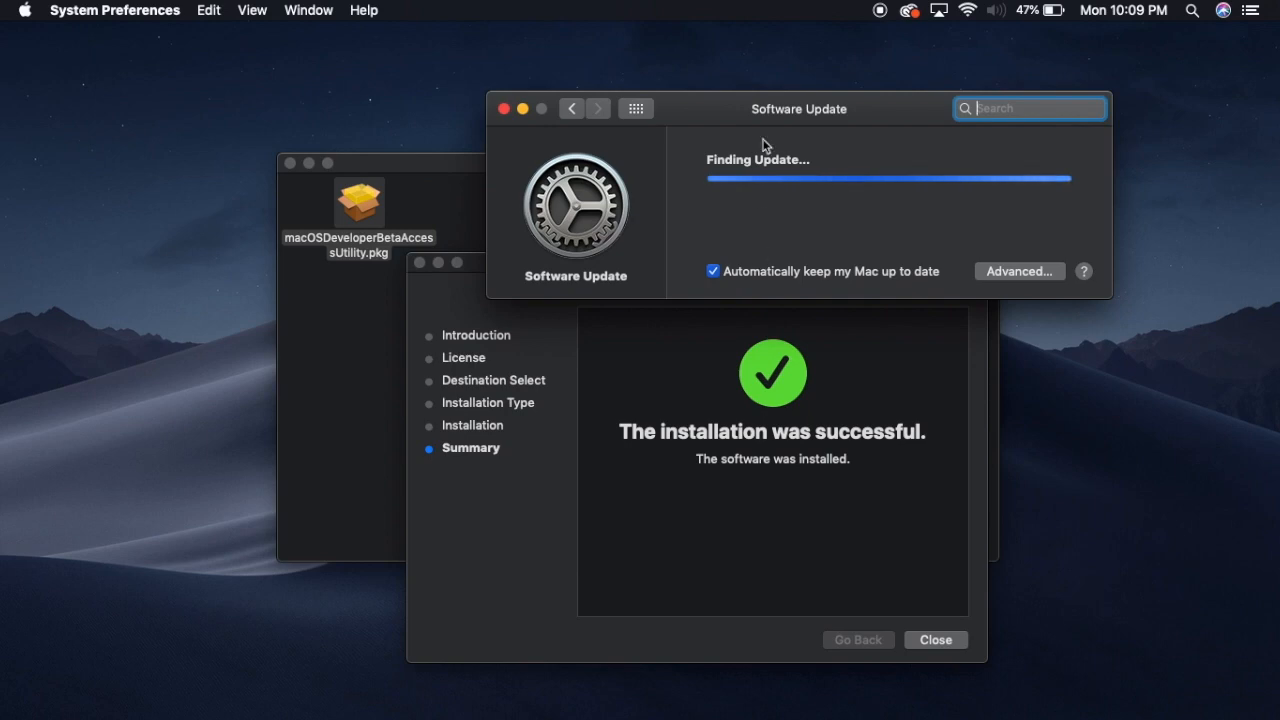
# Close the finished installer and disk image window, centring the Software Update window.
pyautogui.moveTo(798, 108); pyautogui.dragTo(900, 204)
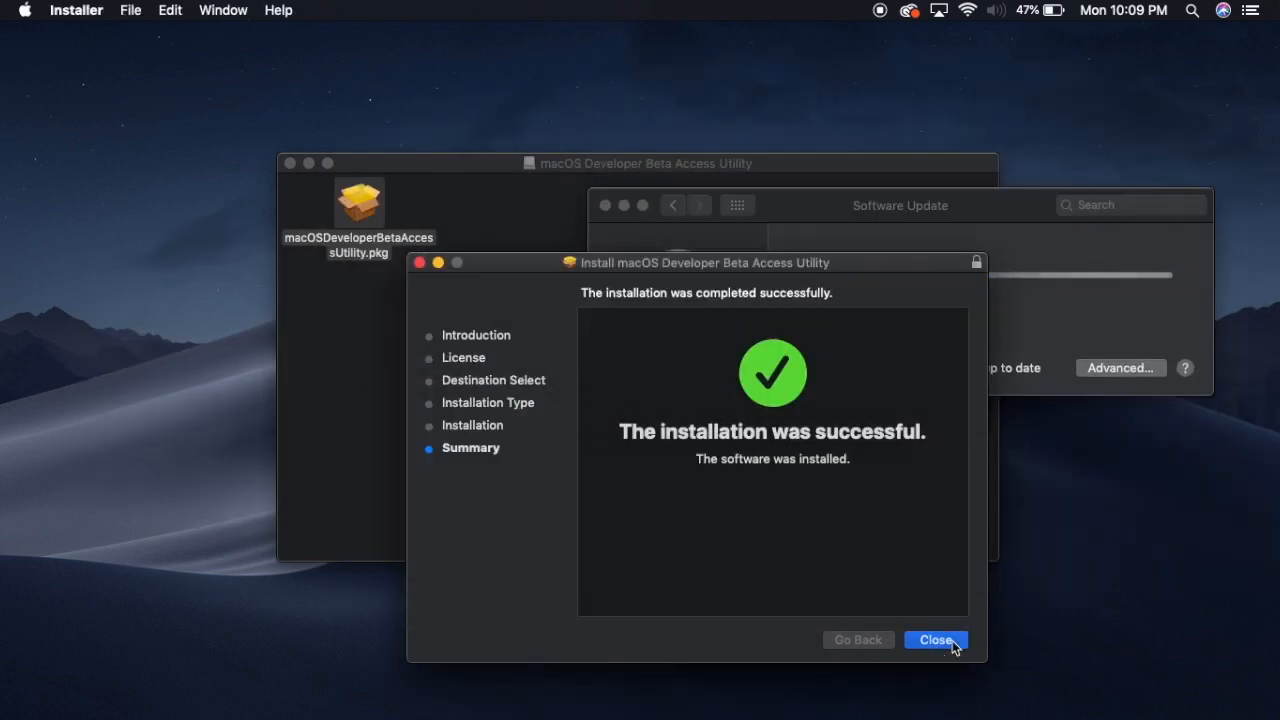
pyautogui.click(936, 640)
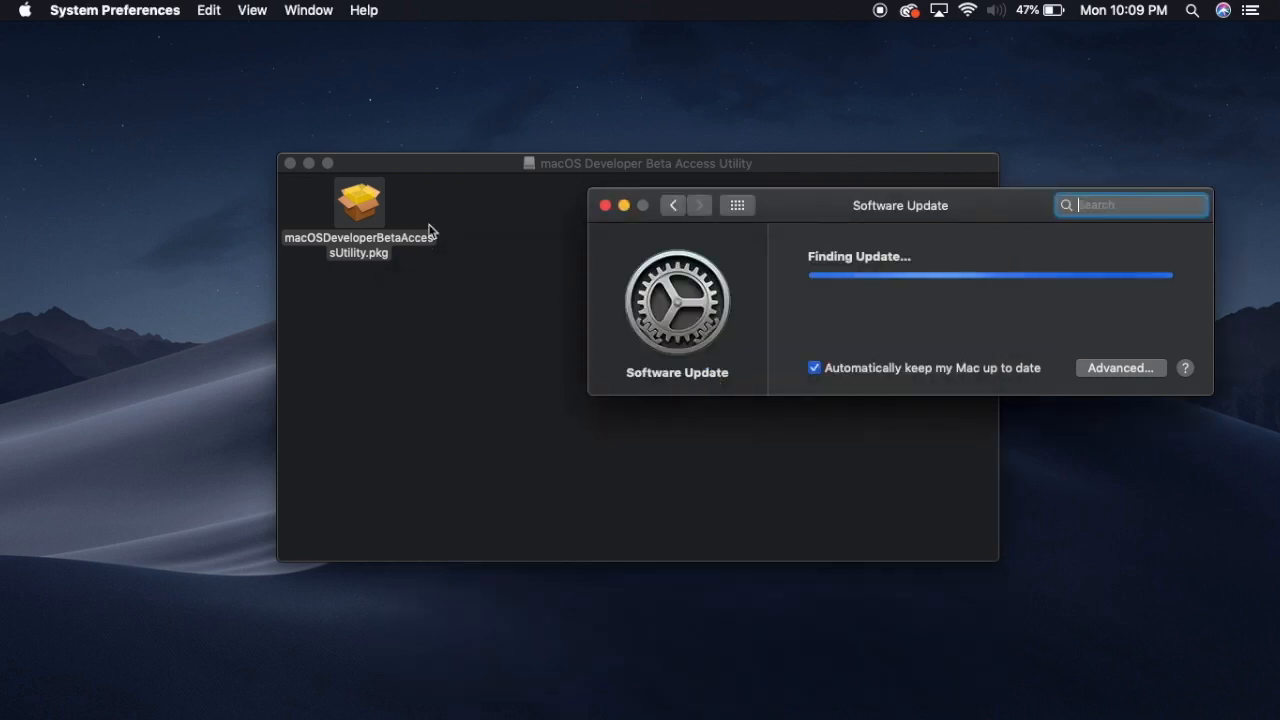
pyautogui.click(290, 162)
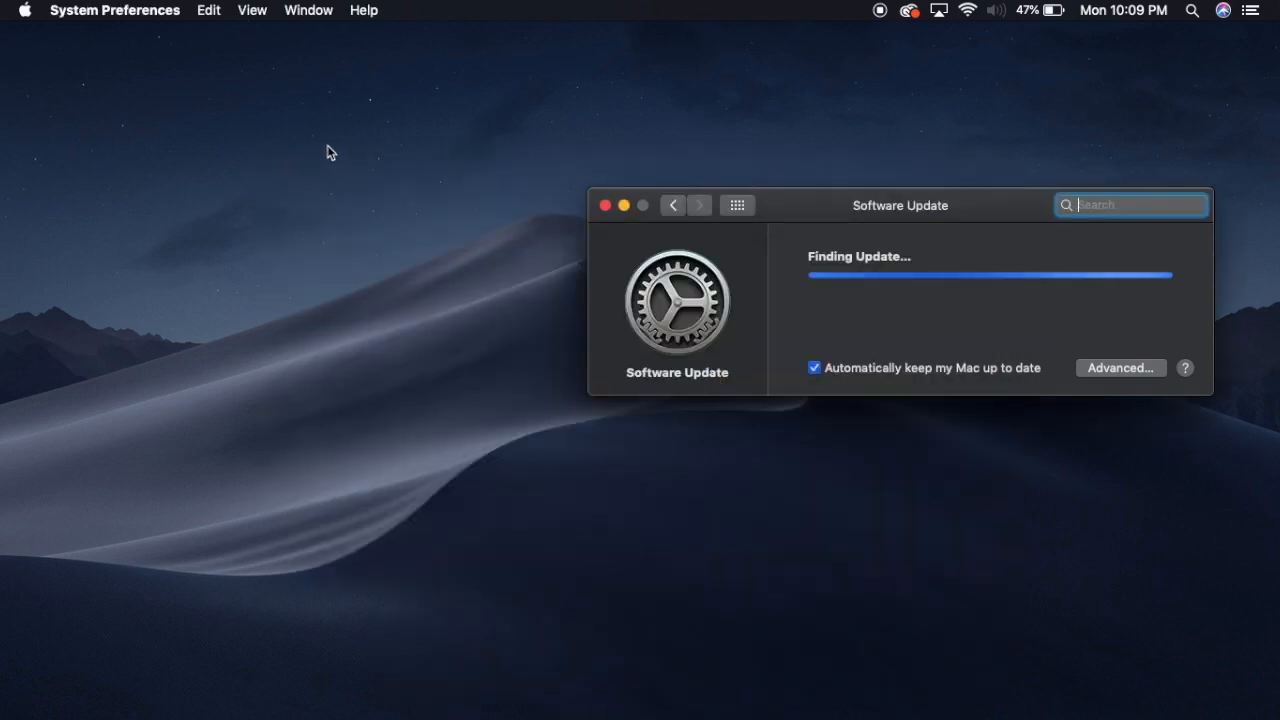
pyautogui.moveTo(900, 204); pyautogui.dragTo(504, 204)
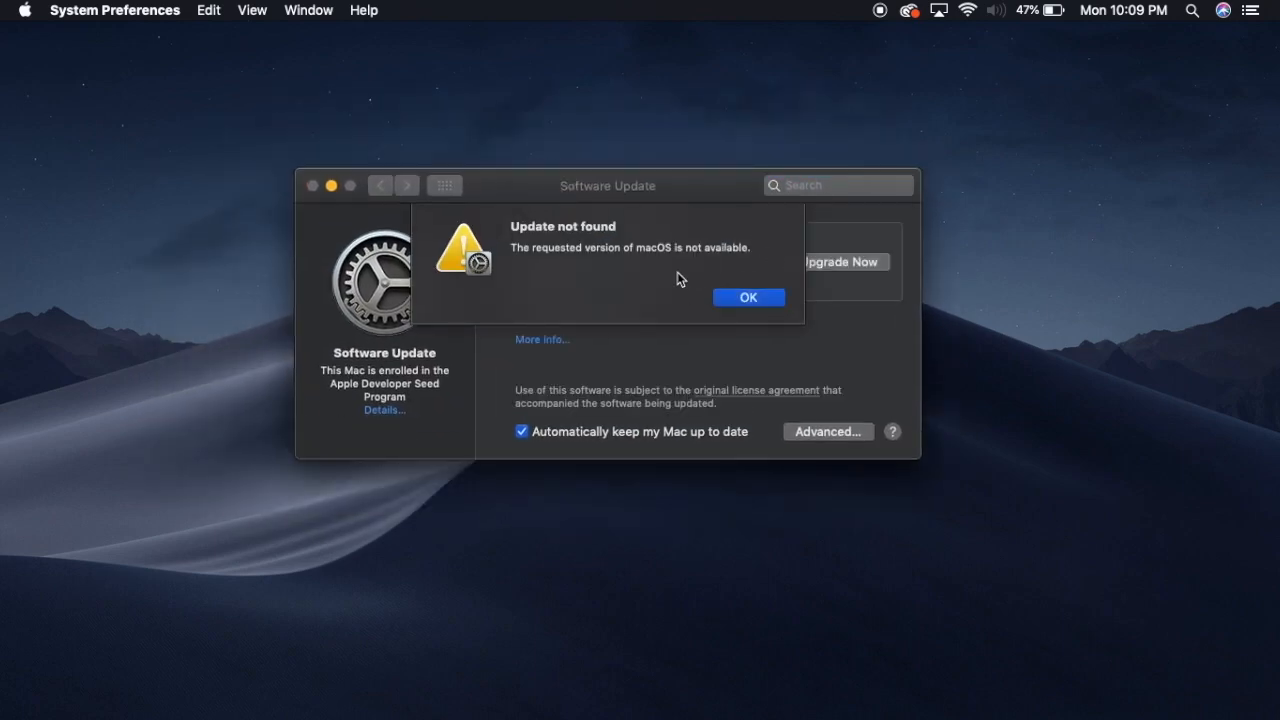
# Dismiss the 'Update not found' alert and start upgrading to macOS 10.15 Beta (6.46 GB).
pyautogui.click(748, 296)
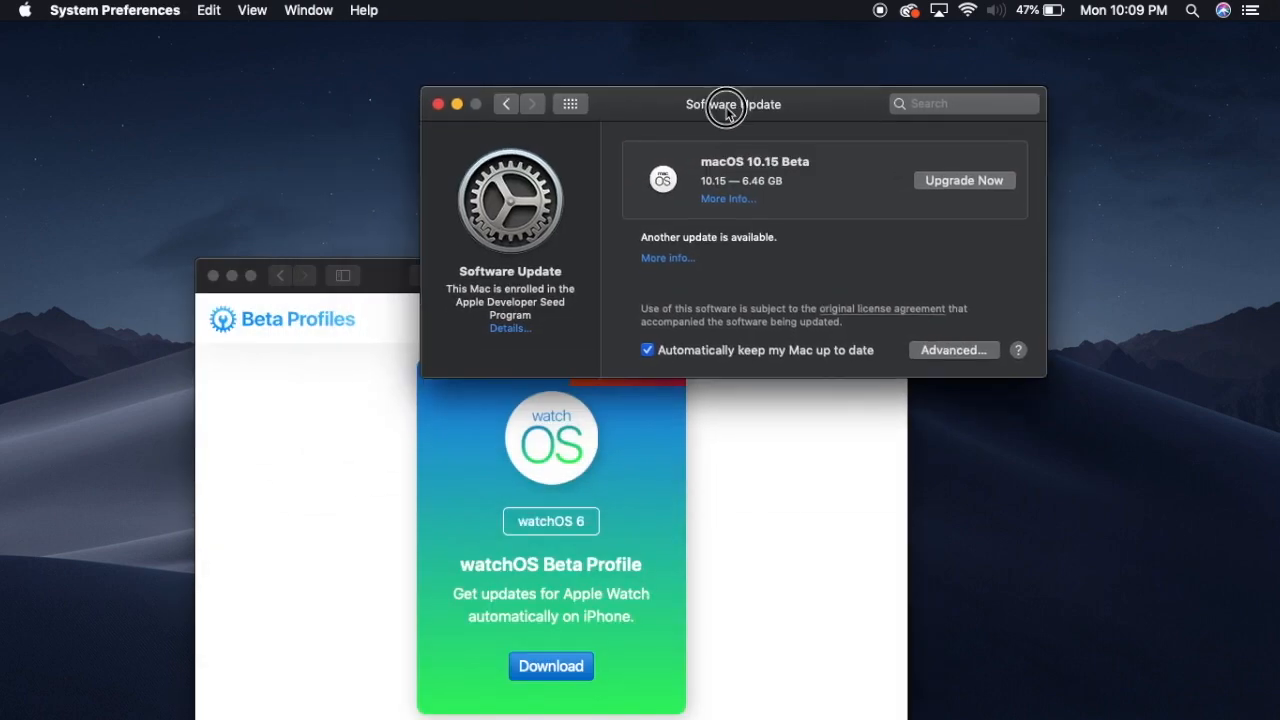
pyautogui.moveTo(728, 104); pyautogui.dragTo(696, 156)
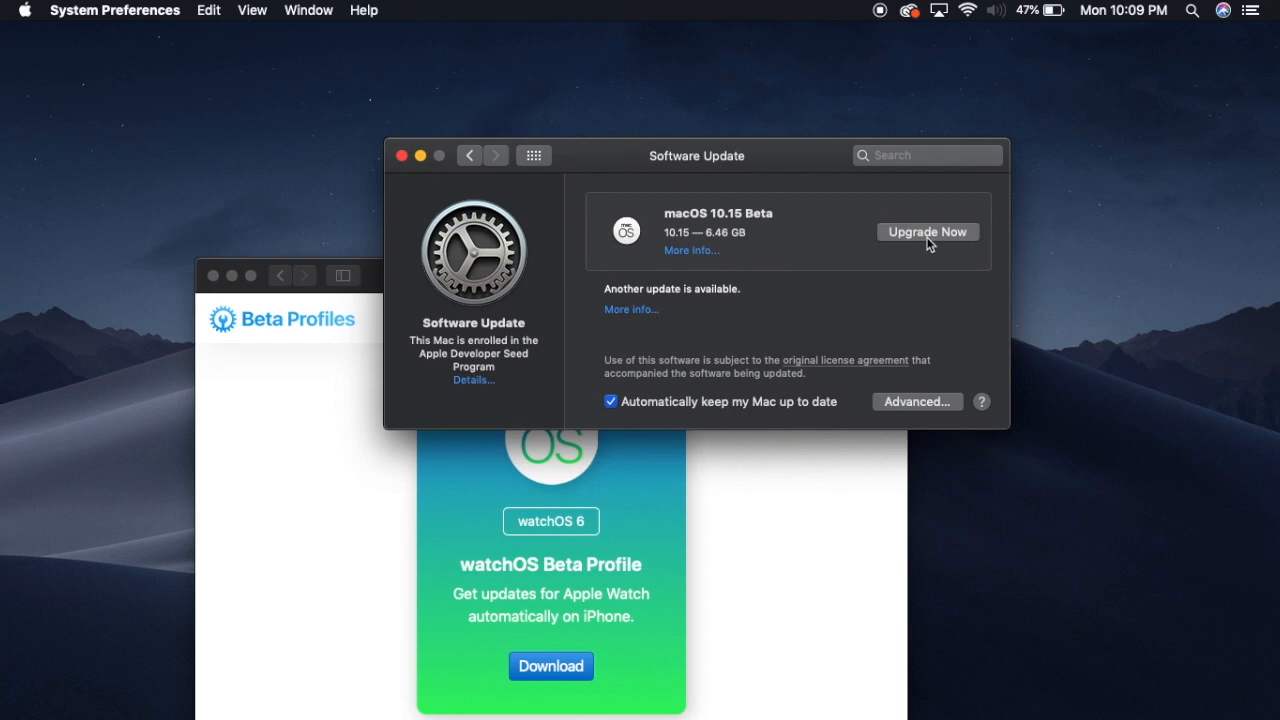
pyautogui.moveTo(936, 242)
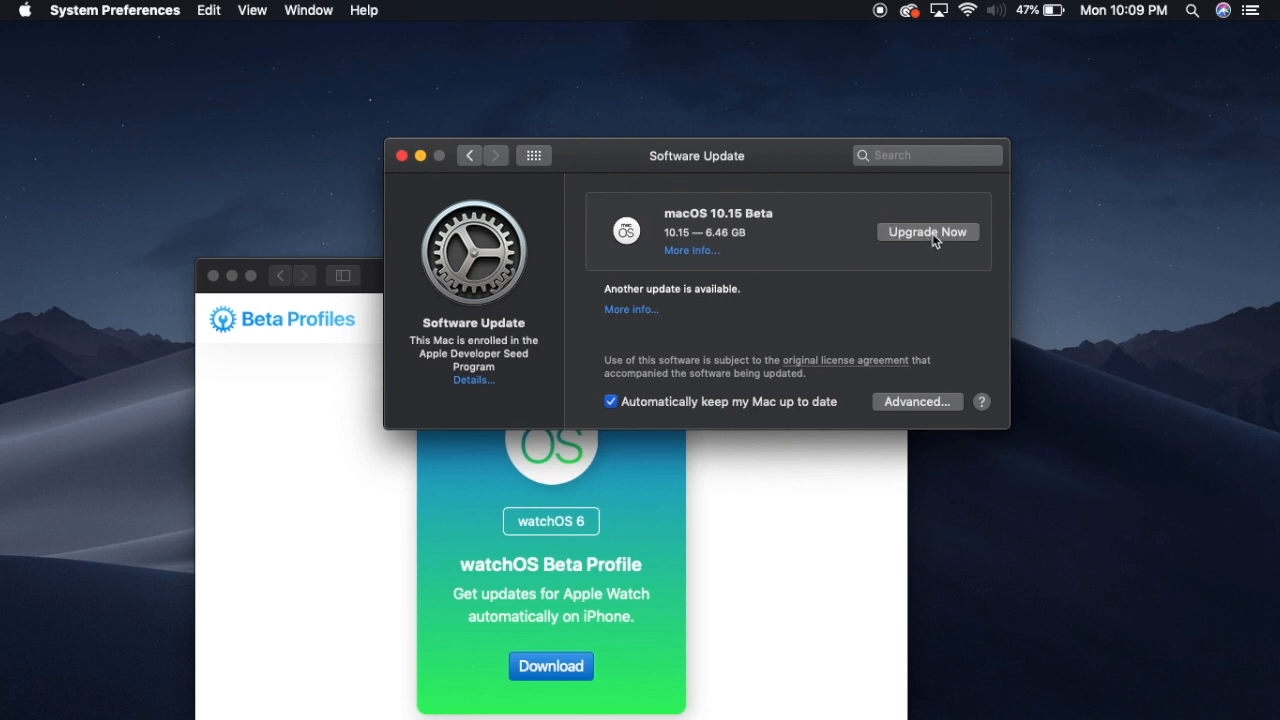
pyautogui.moveTo(908, 240)
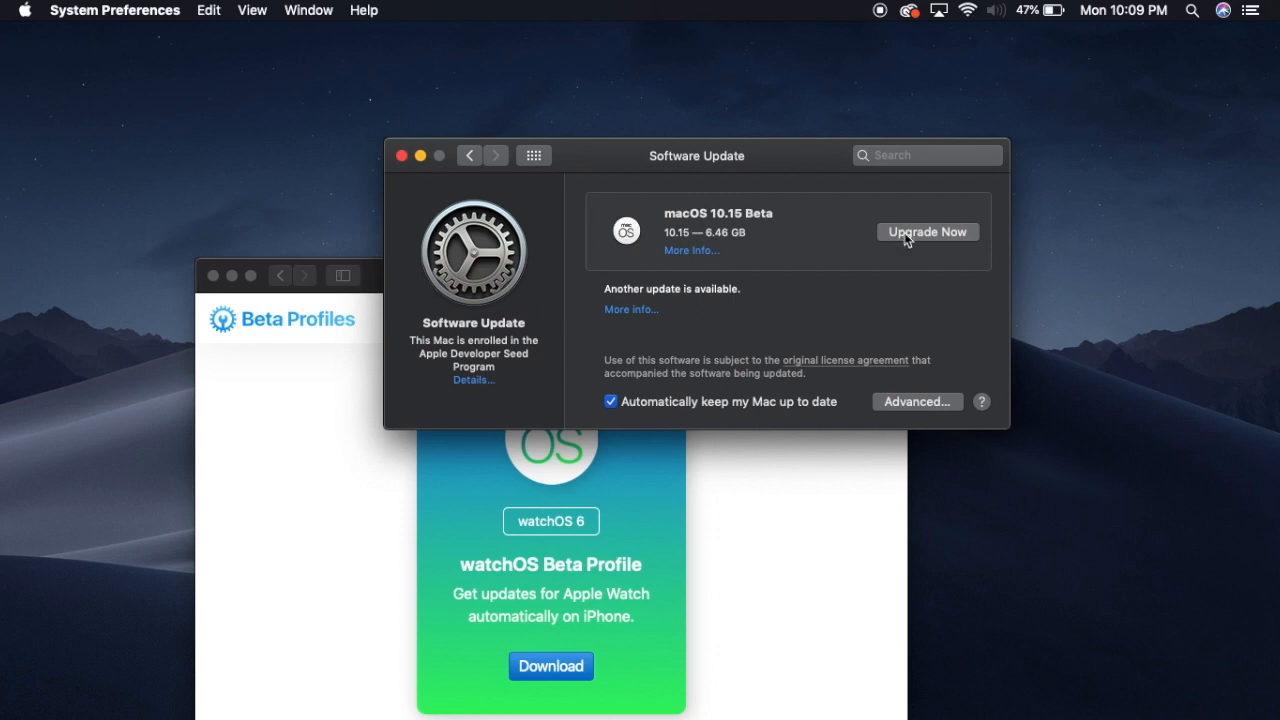
pyautogui.click(926, 232)
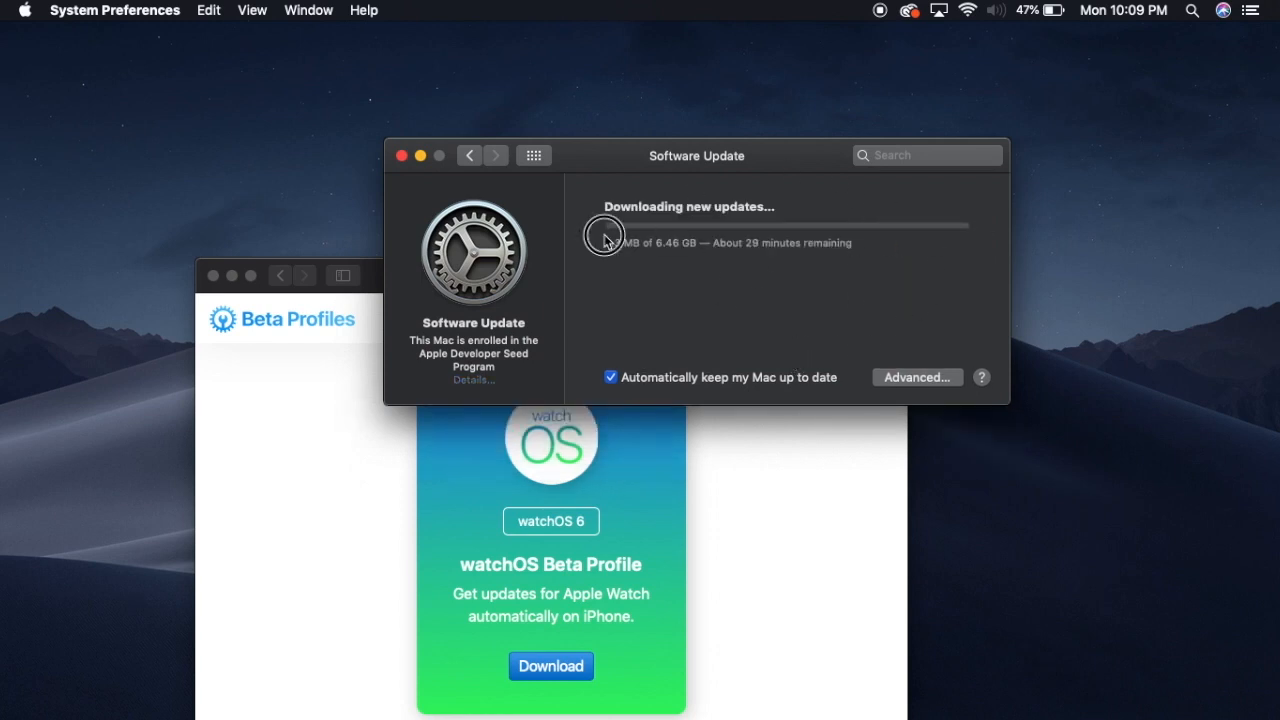
pyautogui.moveTo(992, 276)
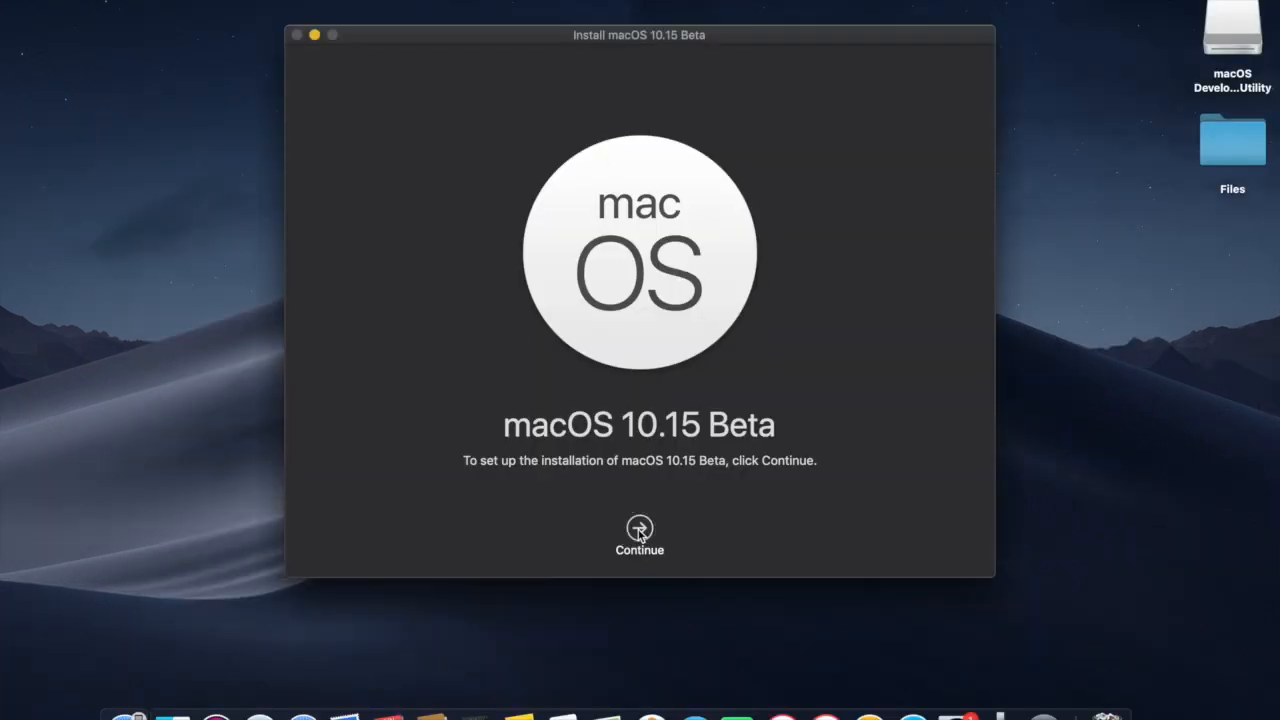
# Accept the licence, target the MAC OS X disk despite the BitTorrent warning, and dismiss the power-source alert.
pyautogui.click(640, 530)
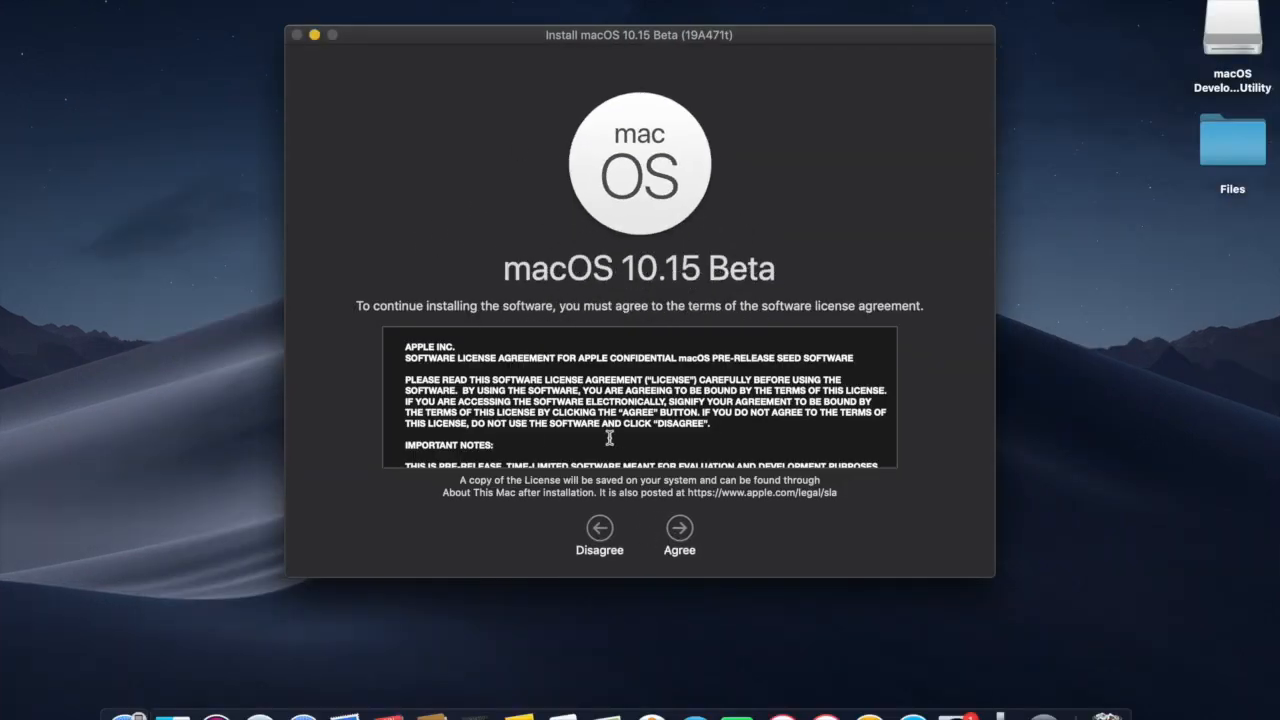
pyautogui.click(680, 528)
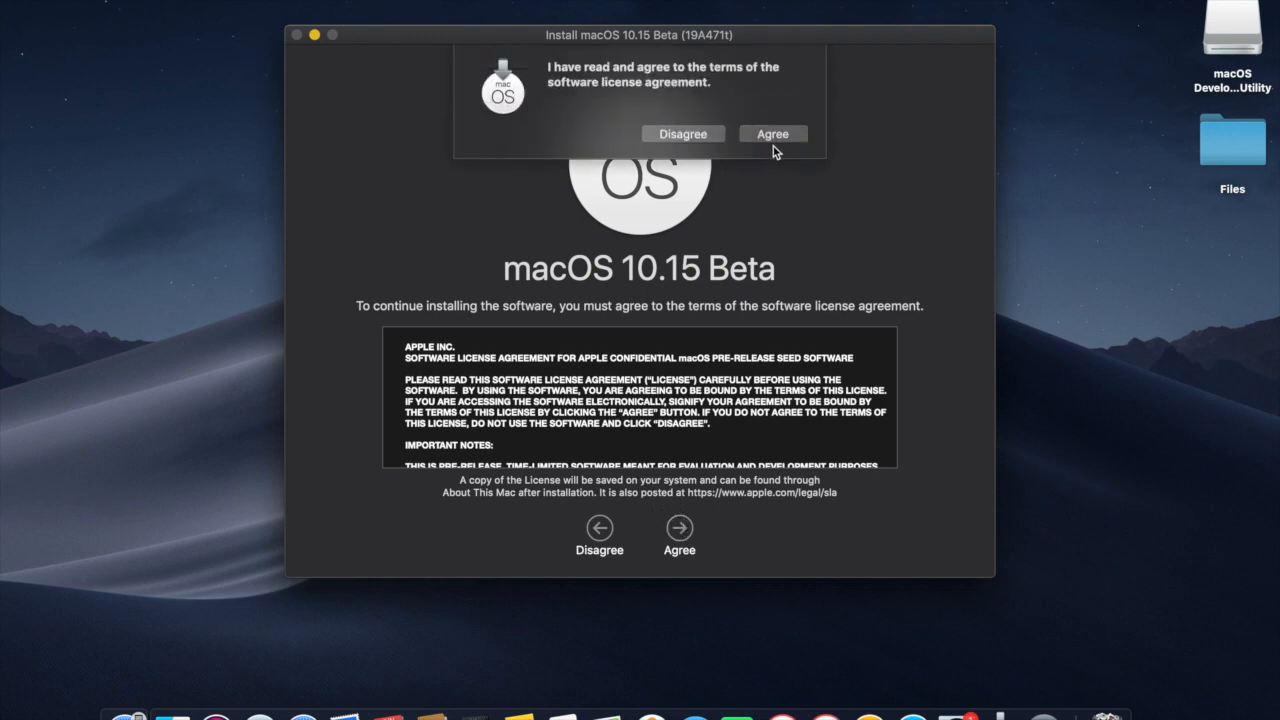
pyautogui.click(772, 132)
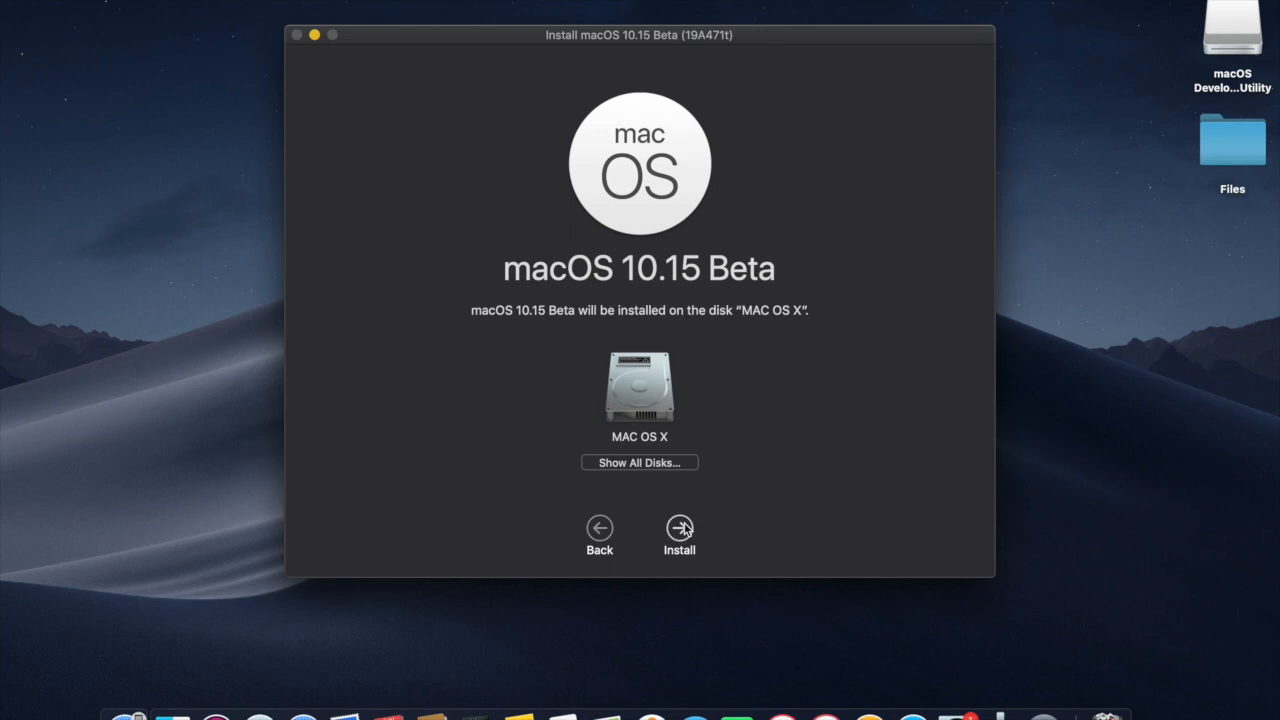
pyautogui.click(680, 528)
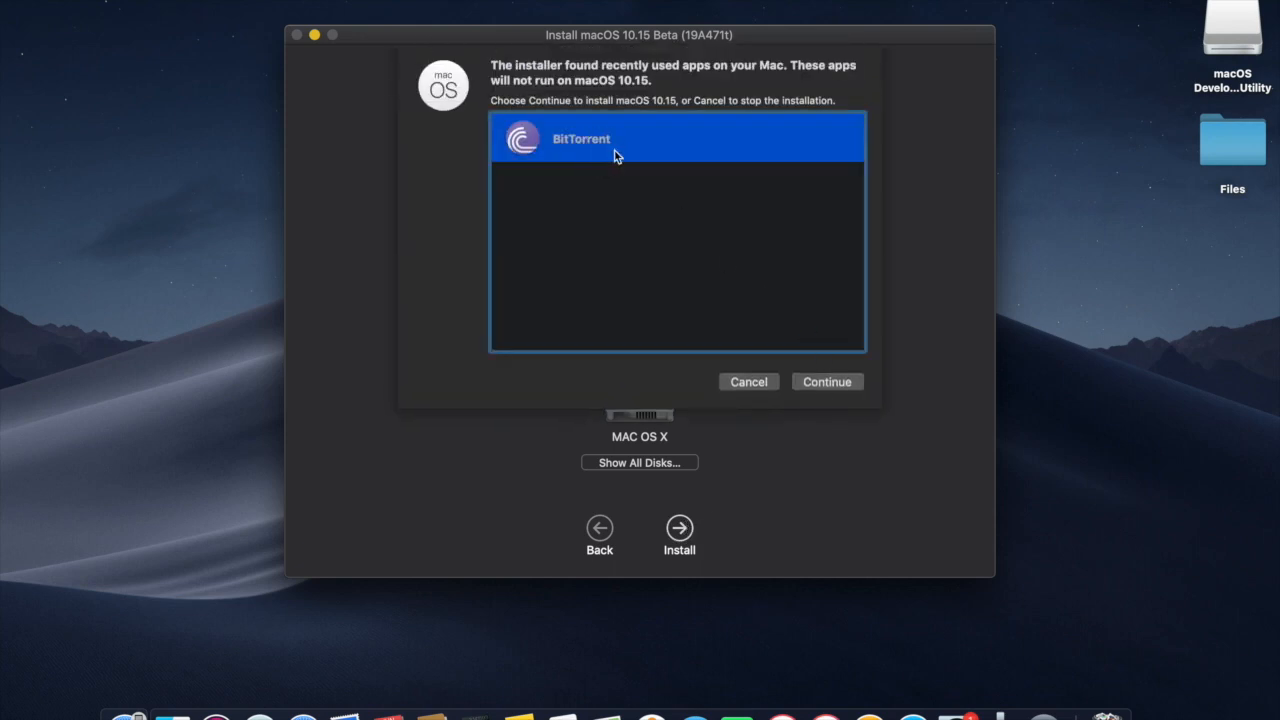
pyautogui.click(828, 380)
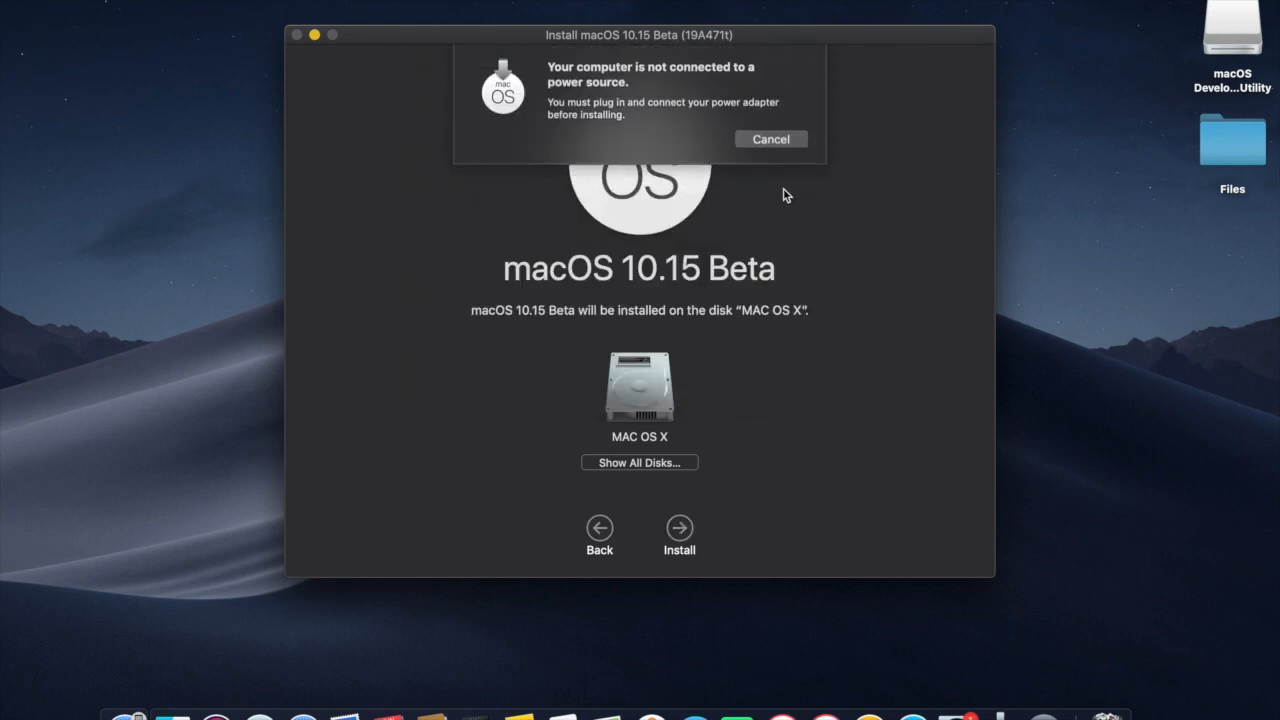
pyautogui.moveTo(772, 140)
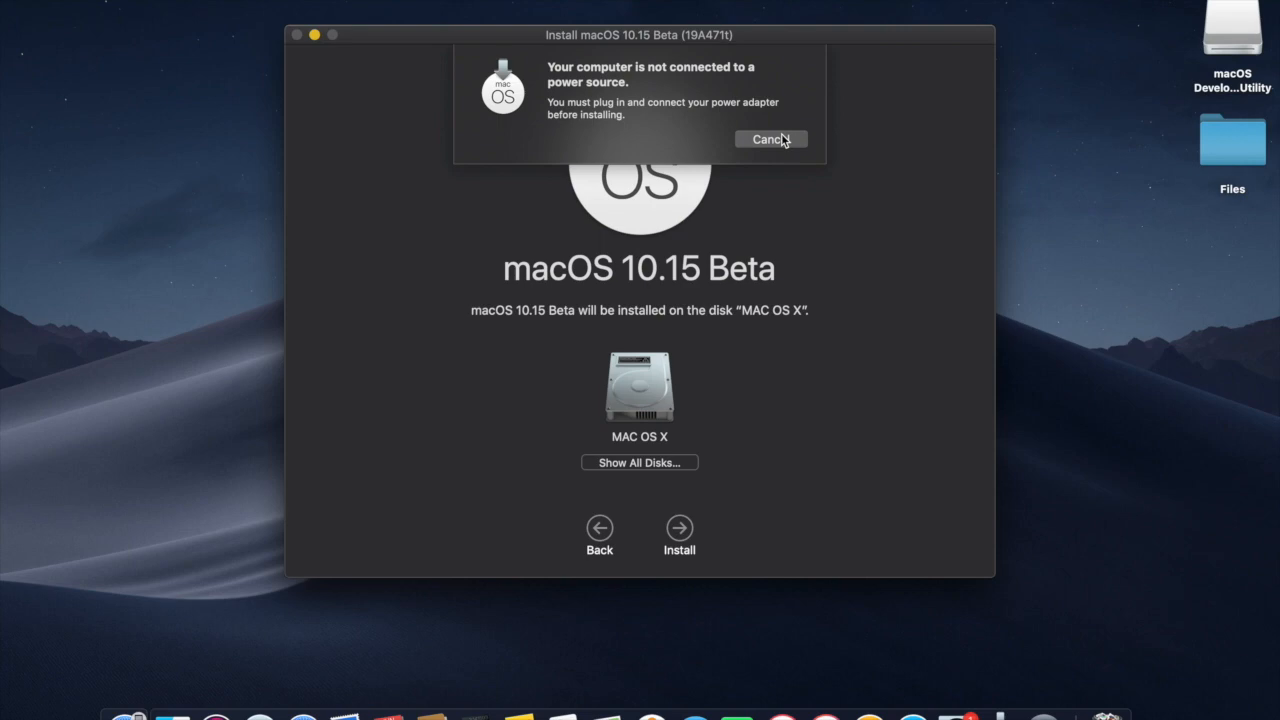
pyautogui.moveTo(782, 140)
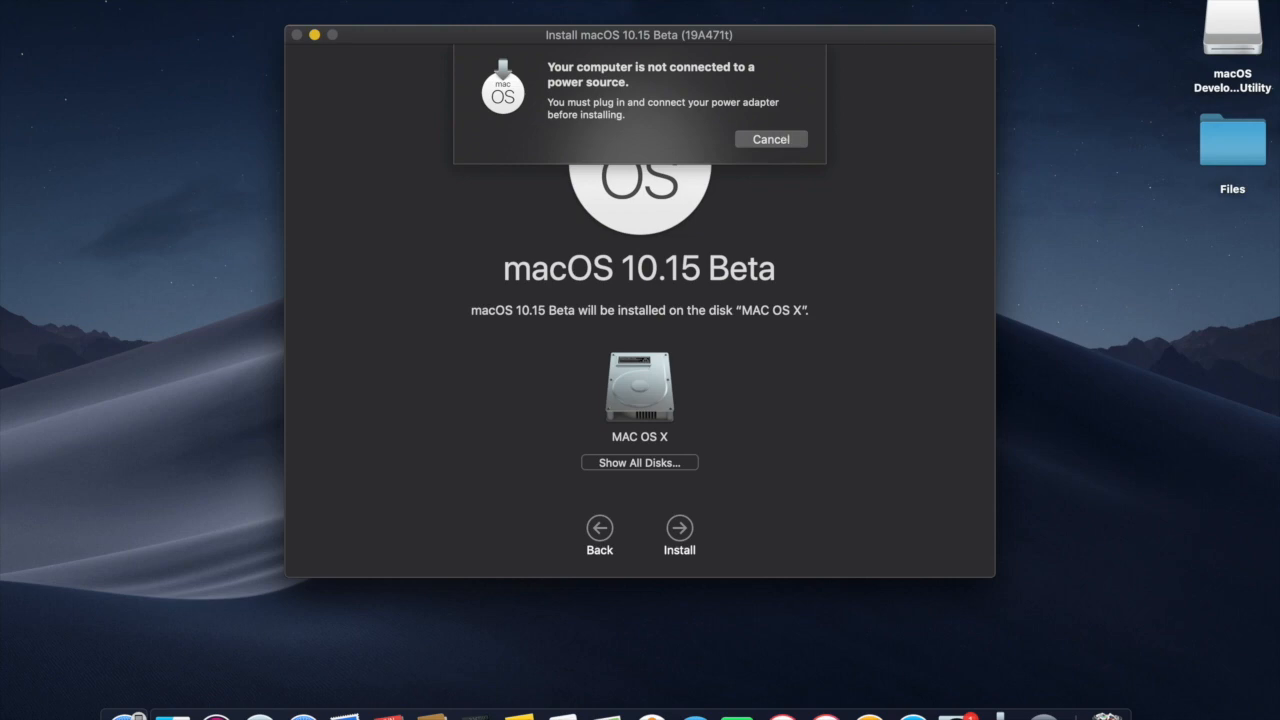
pyautogui.moveTo(736, 82)
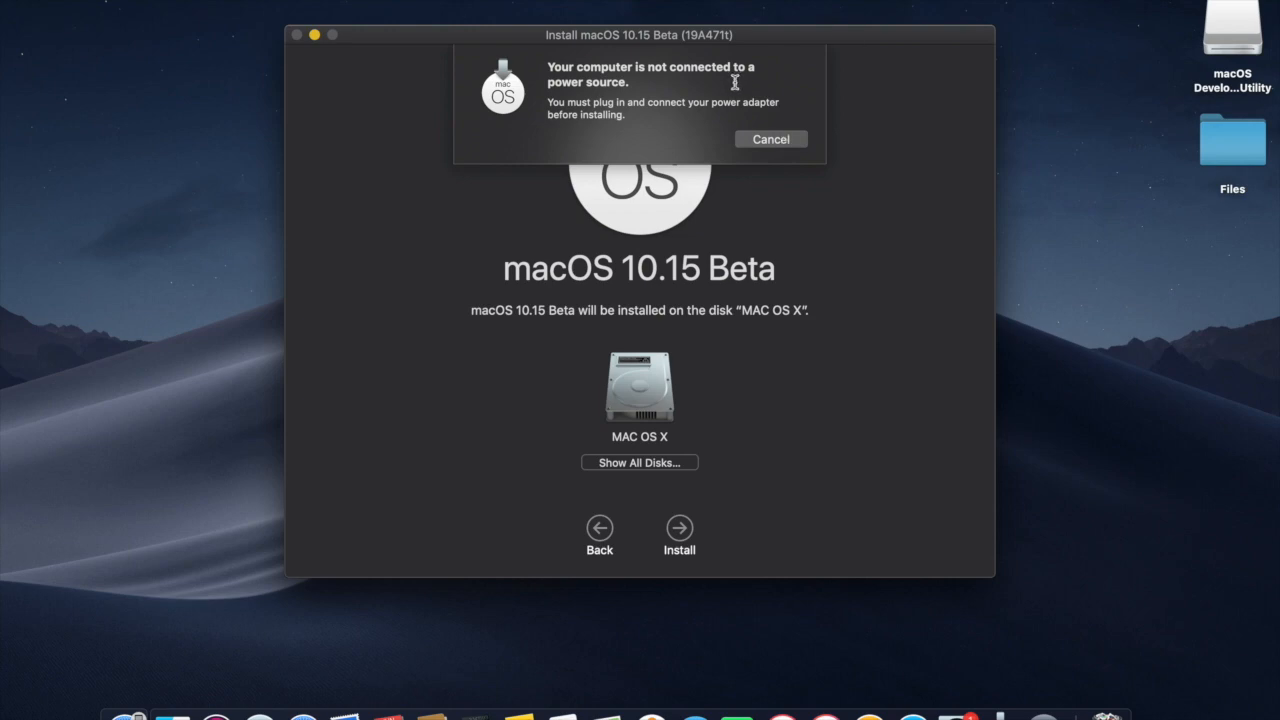
pyautogui.click(770, 140)
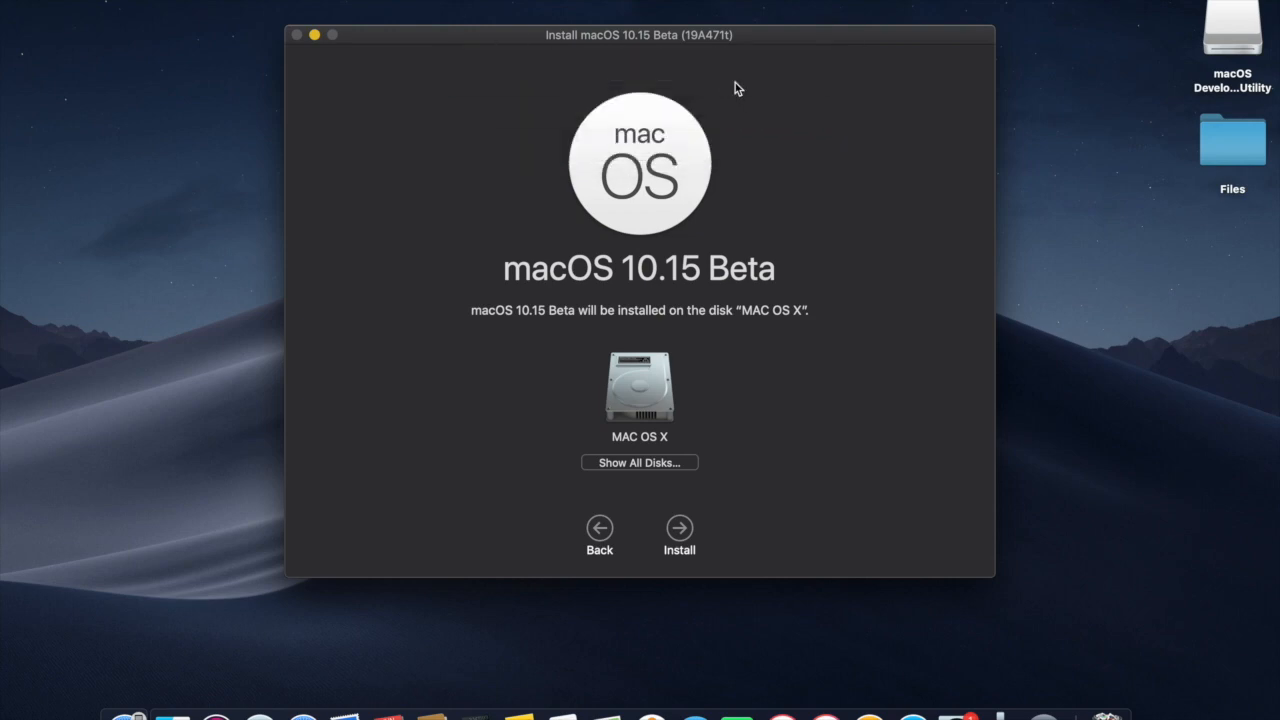
# Start installing macOS 10.15 Beta onto the MAC OS X disk again.
pyautogui.click(680, 528)
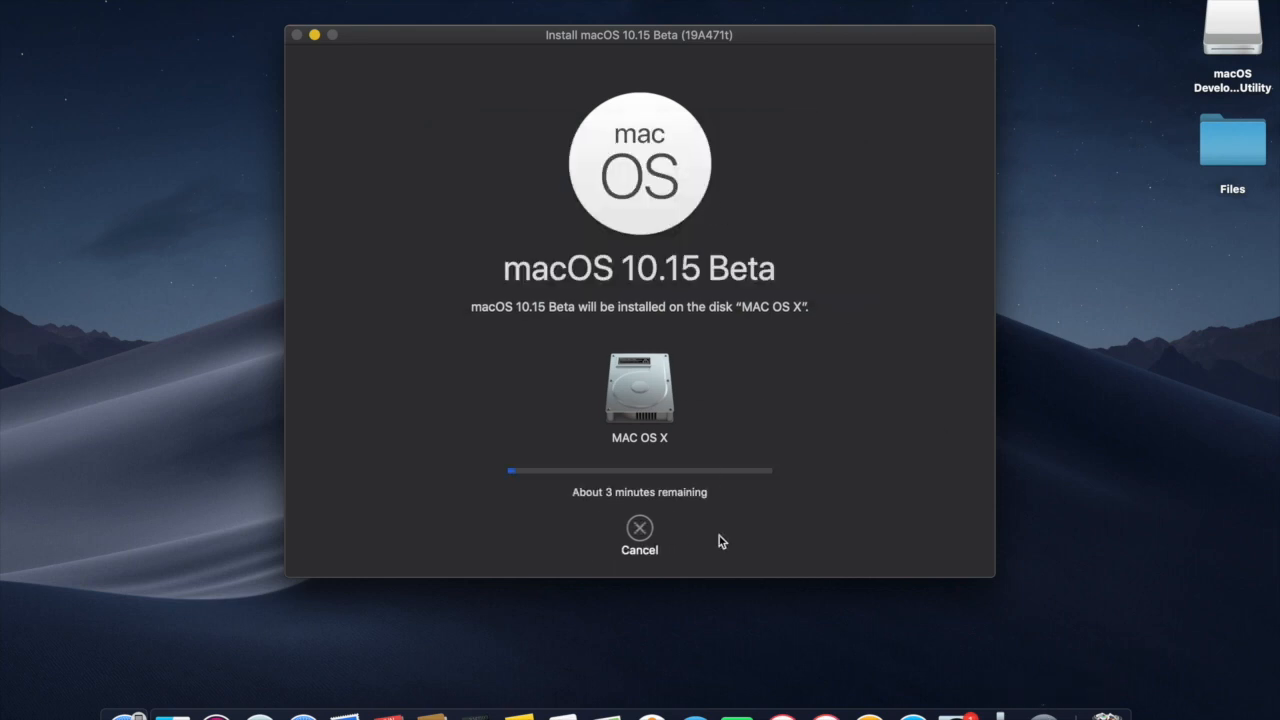
pyautogui.moveTo(1076, 538)
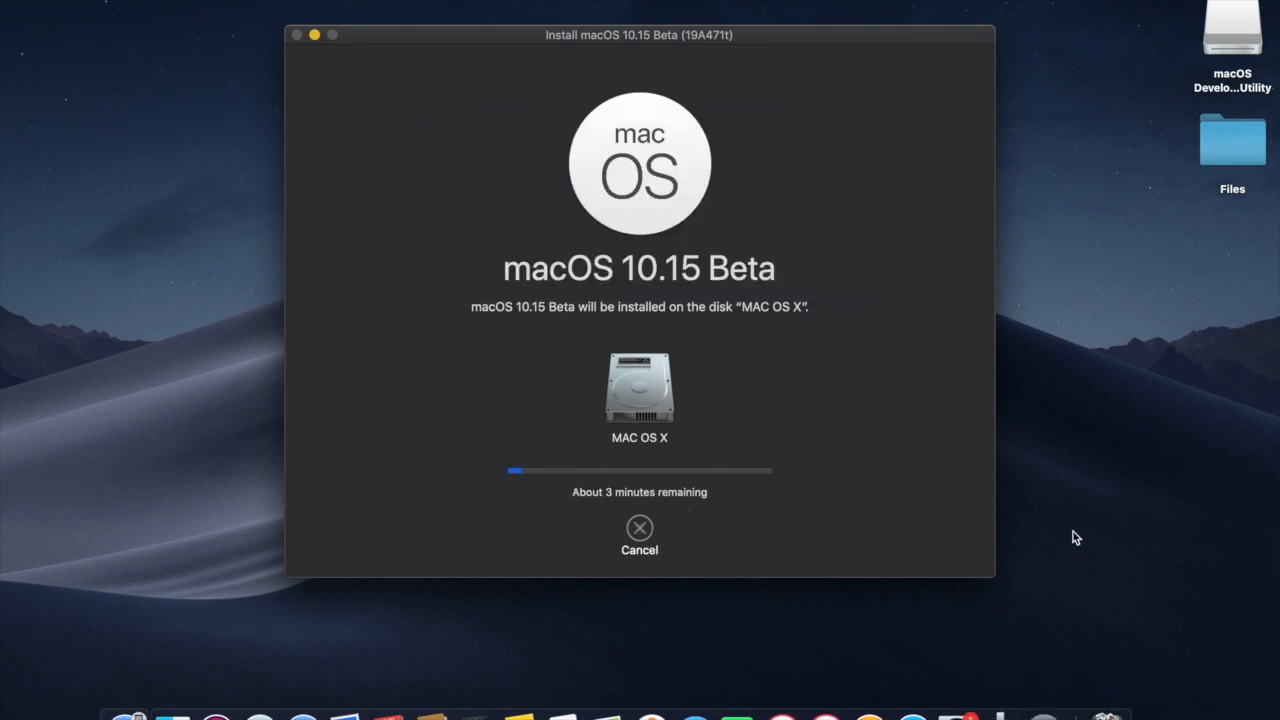
pyautogui.moveTo(1068, 544)
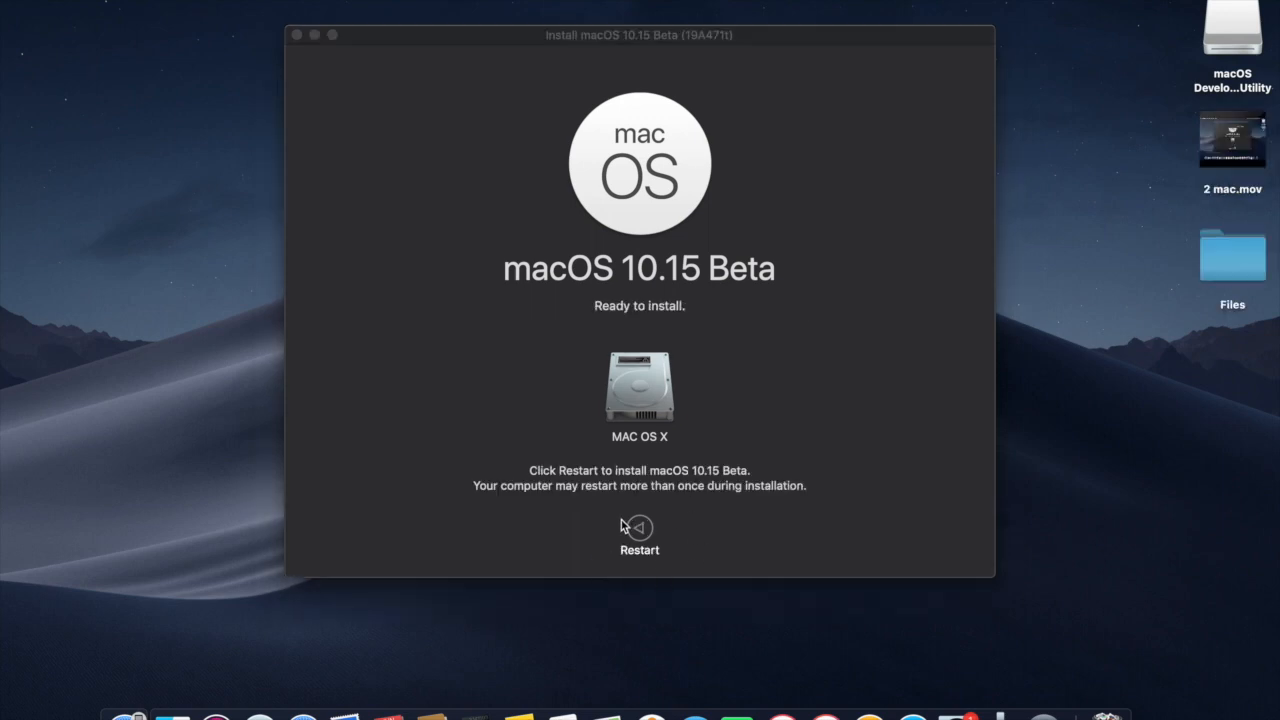
pyautogui.moveTo(744, 360)
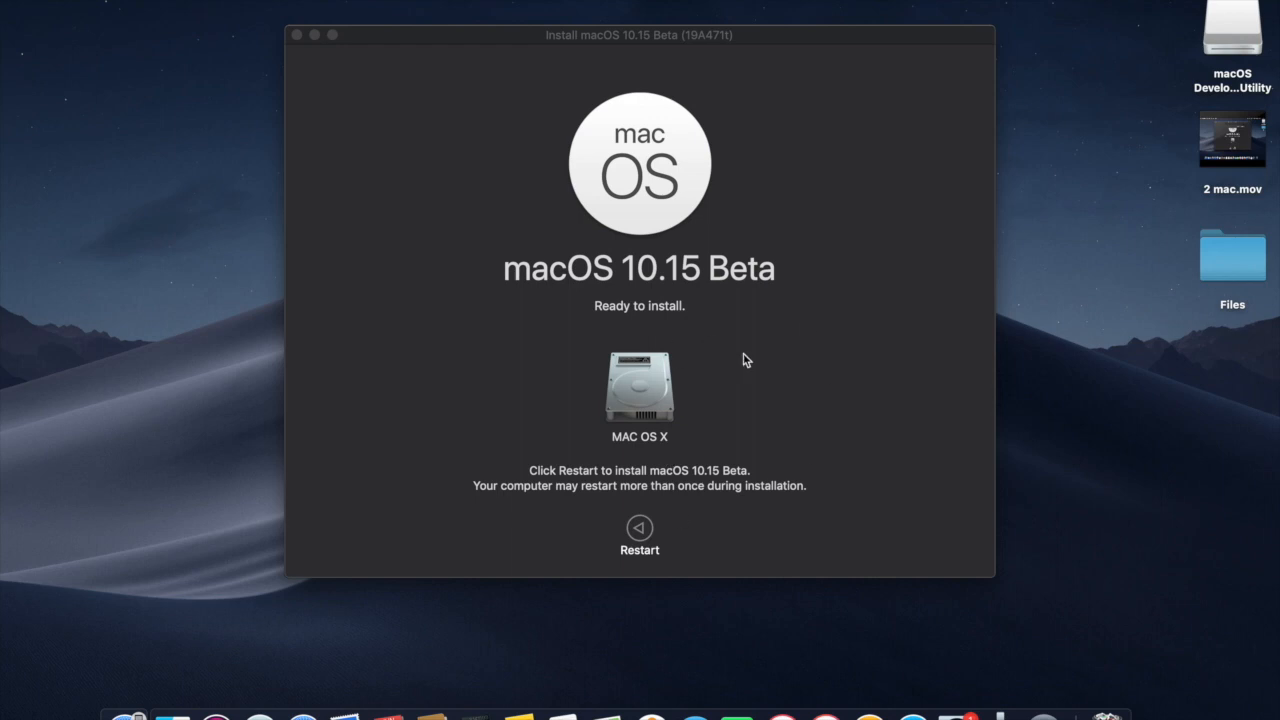
pyautogui.moveTo(708, 428)
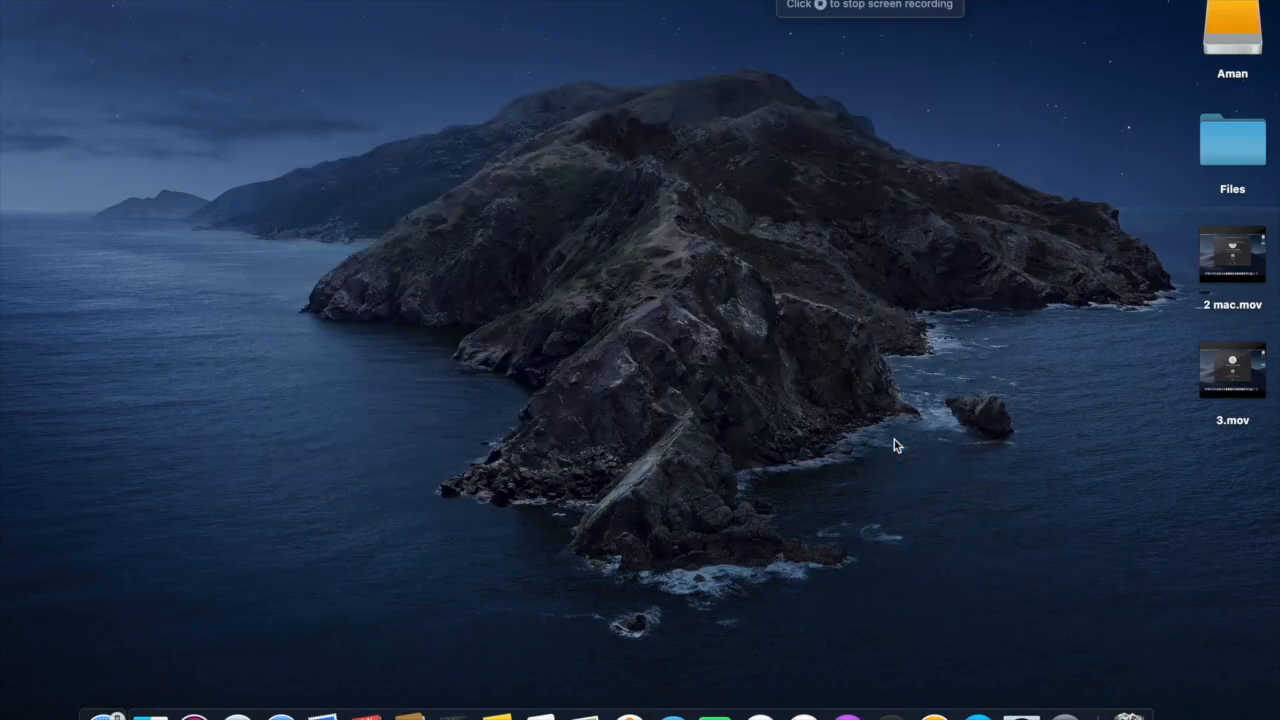
pyautogui.moveTo(852, 292)
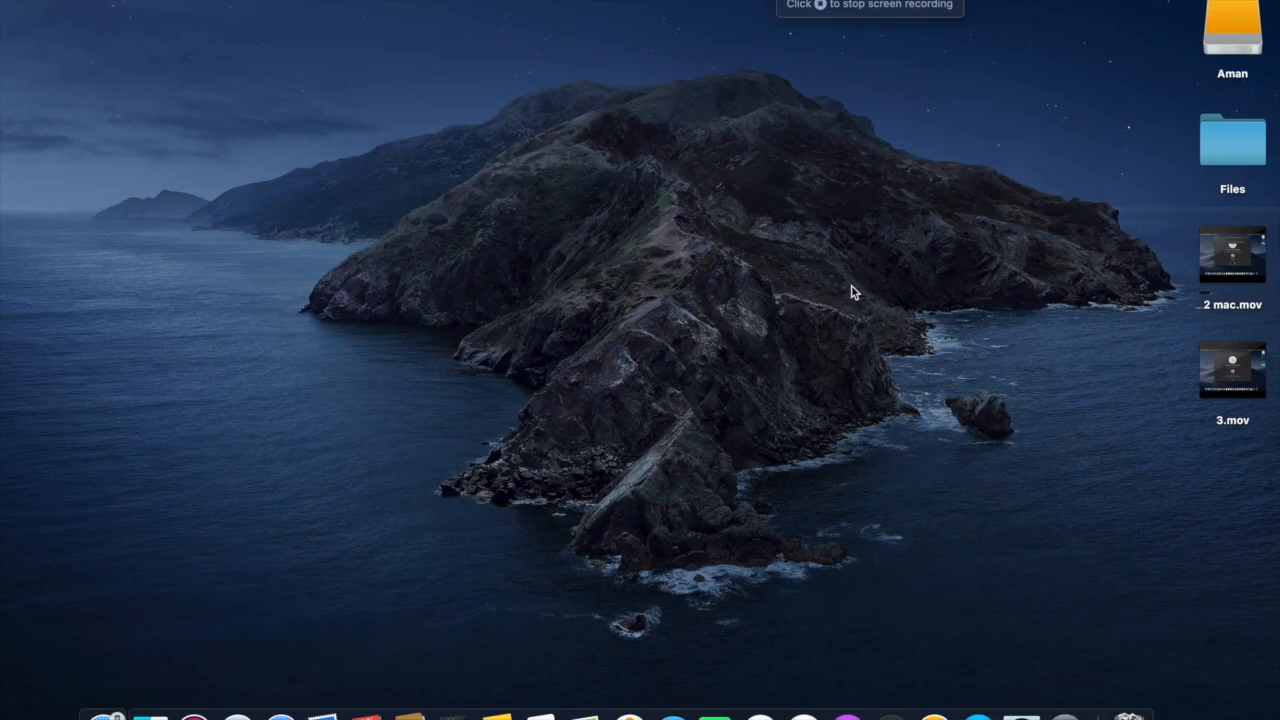
pyautogui.moveTo(18, 296)
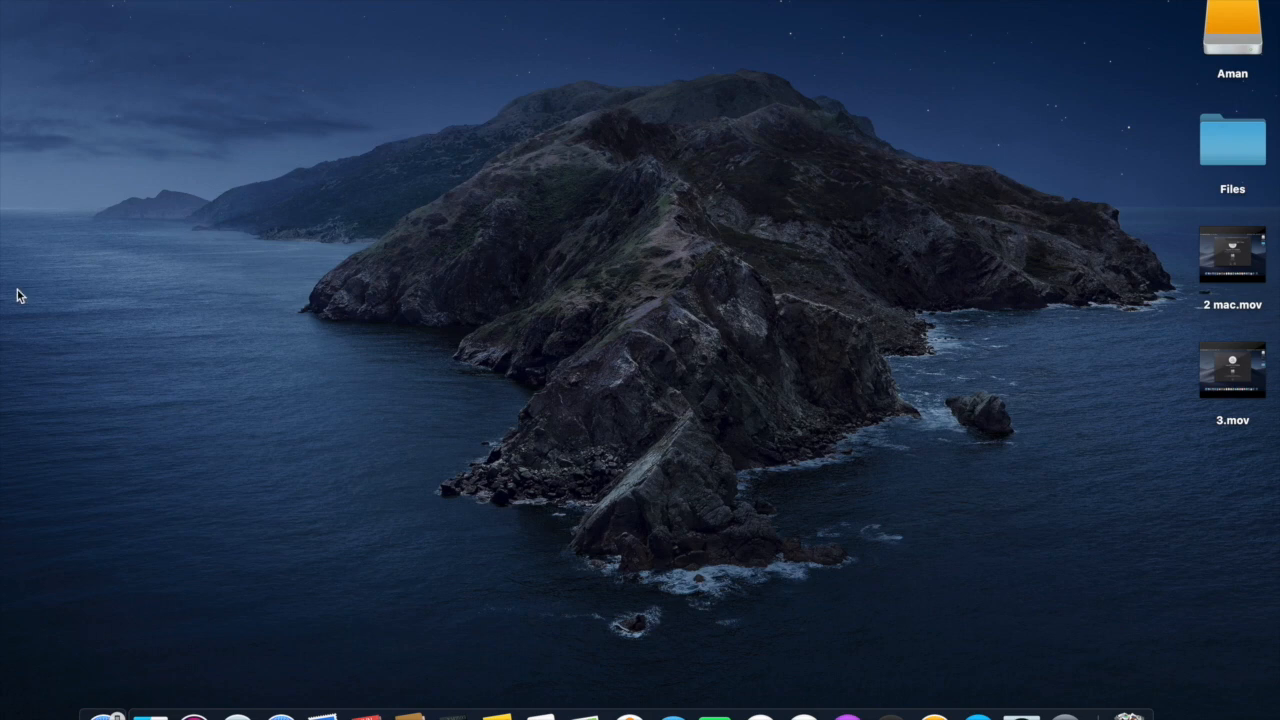
# Show About This Mac from the Apple menu, confirming version 10.15 Beta (19A471t).
pyautogui.click(12, 6)
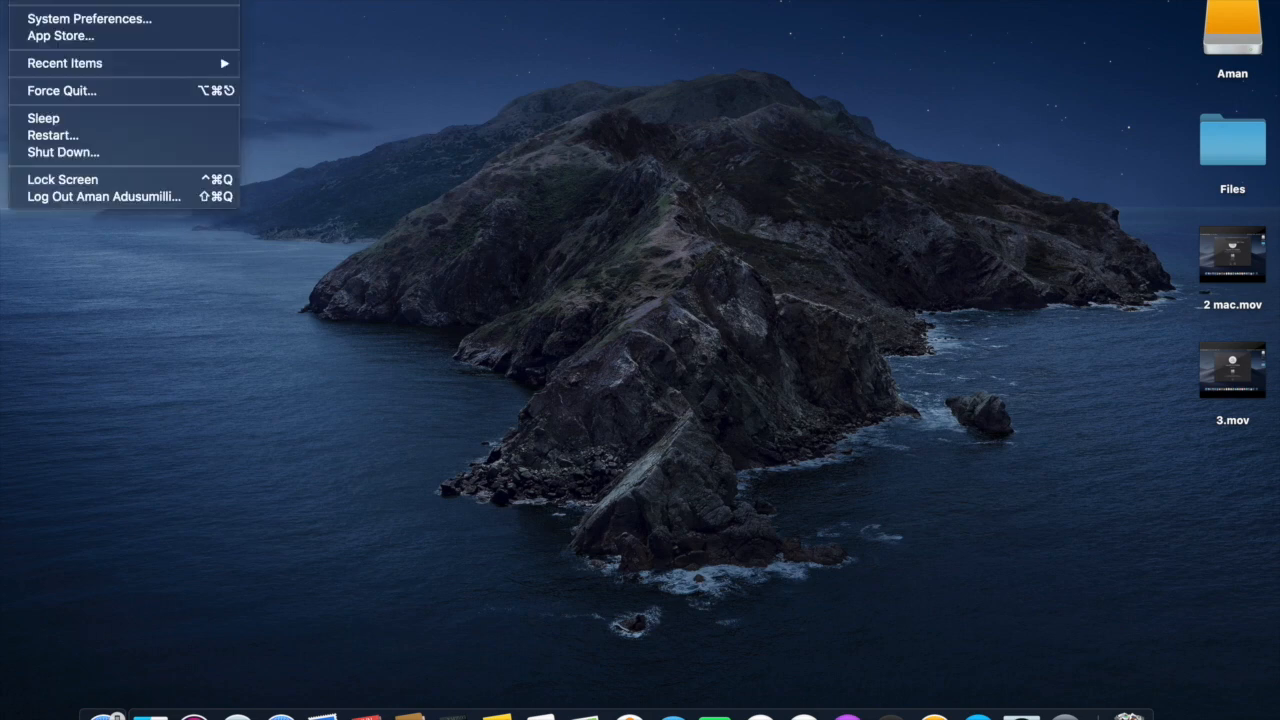
pyautogui.click(616, 308)
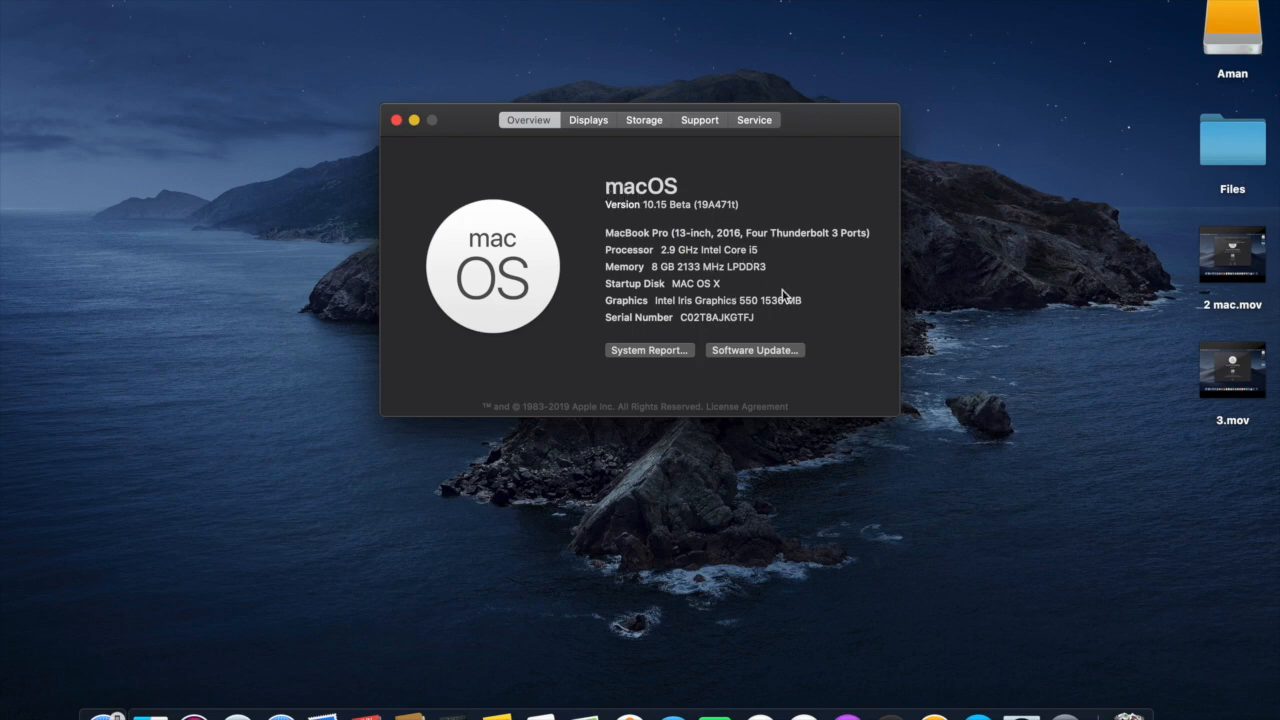
pyautogui.moveTo(718, 298)
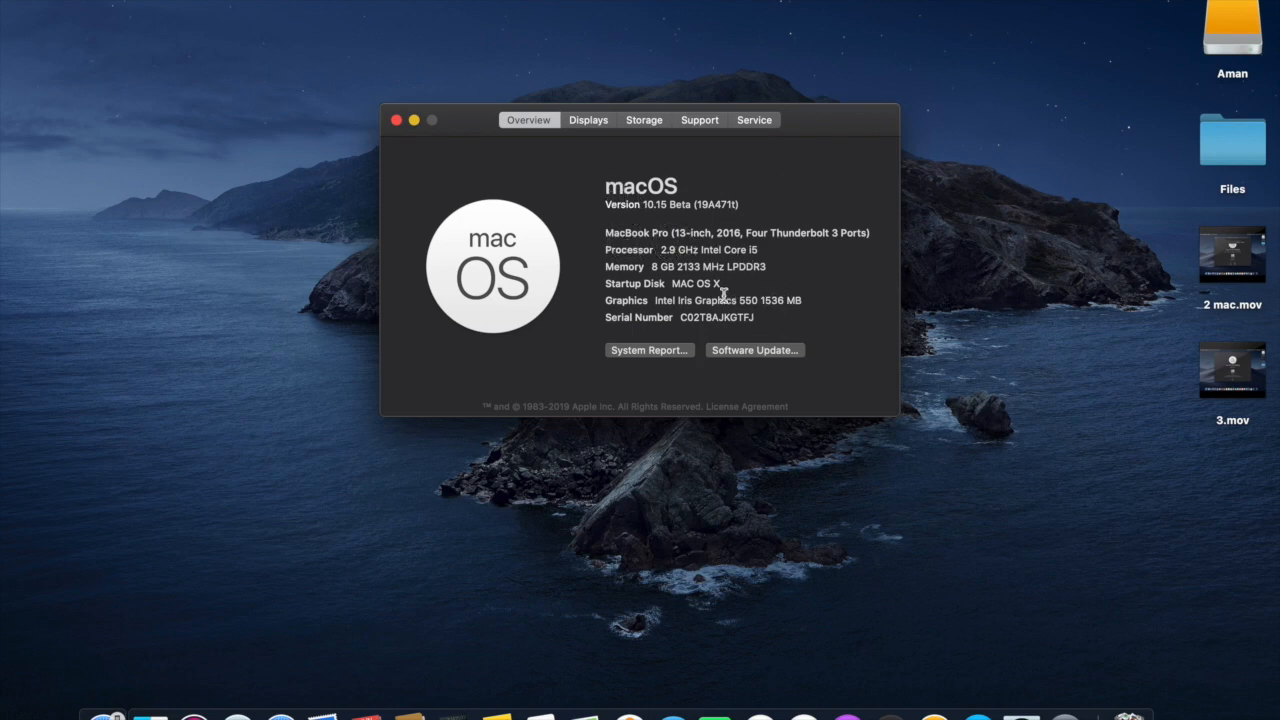
pyautogui.moveTo(650, 204)
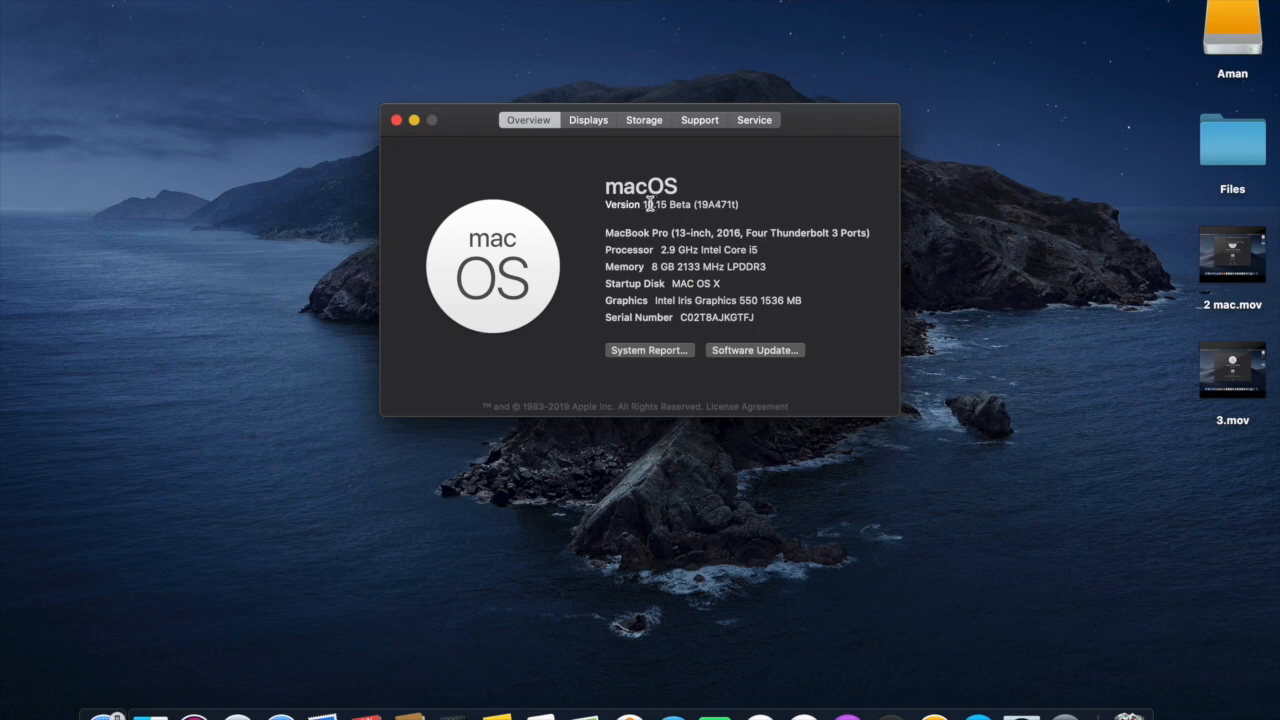